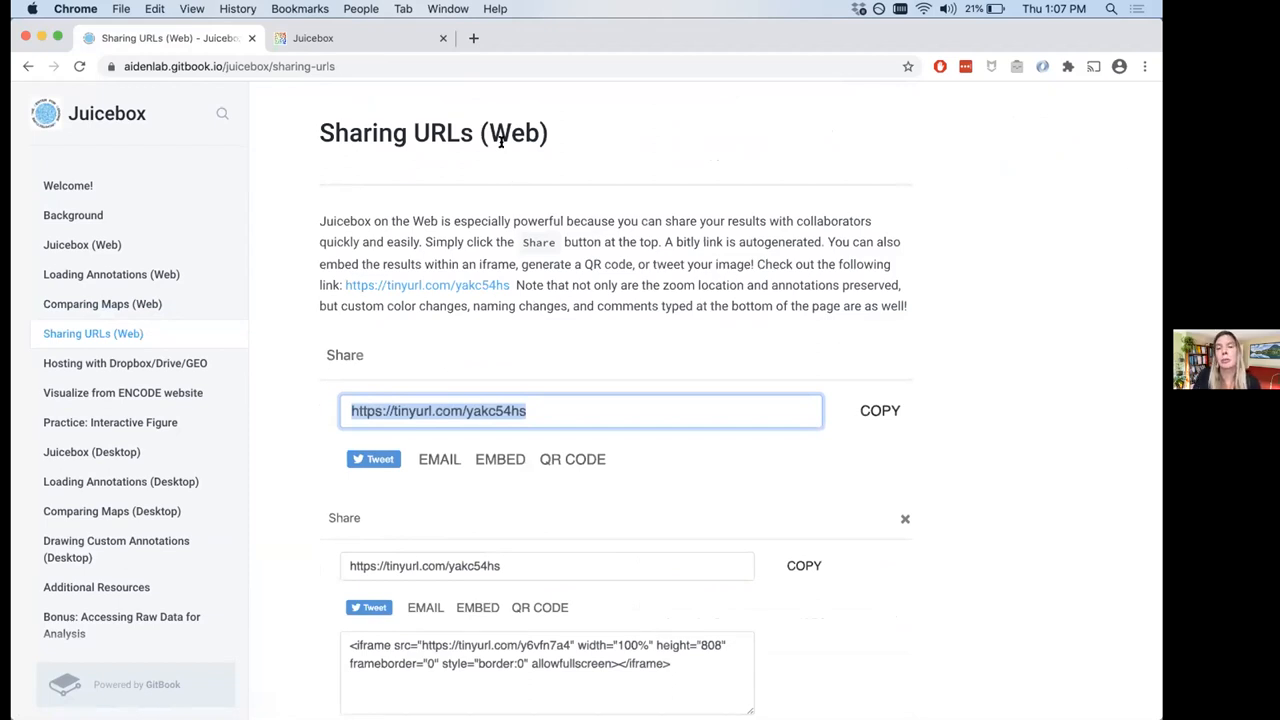
pyautogui.moveTo(392, 38)
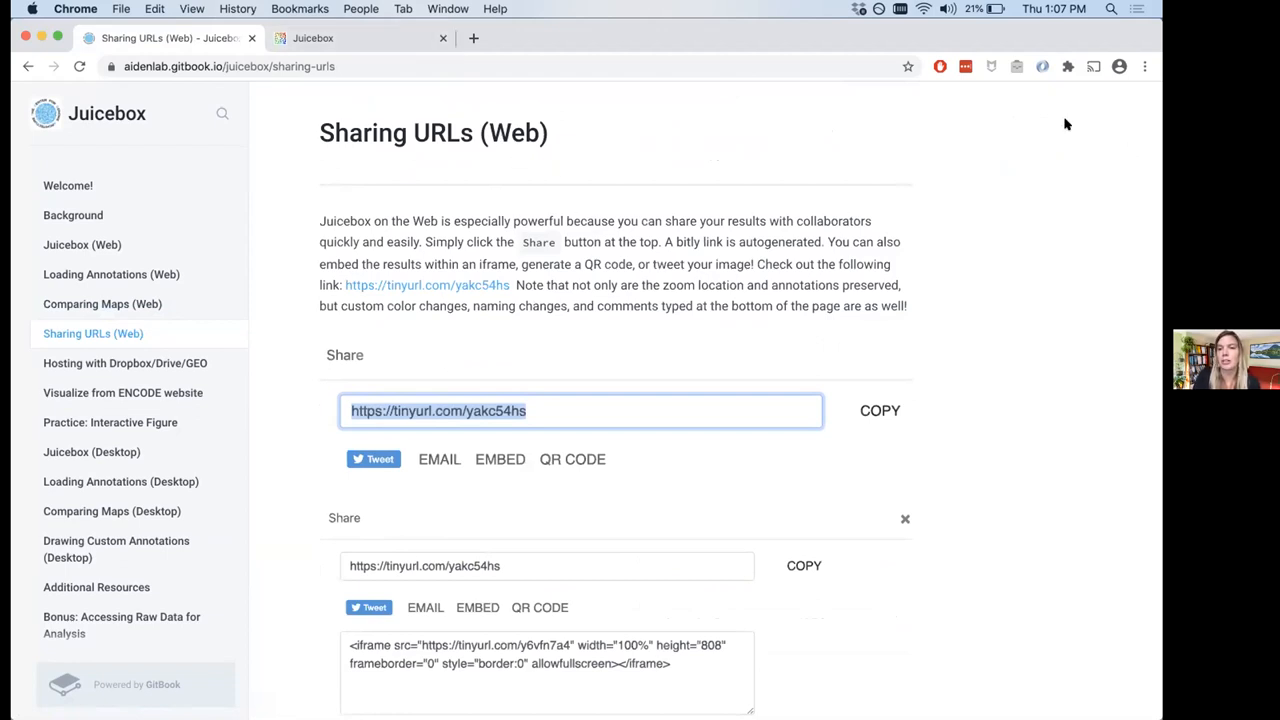
pyautogui.moveTo(1038, 124)
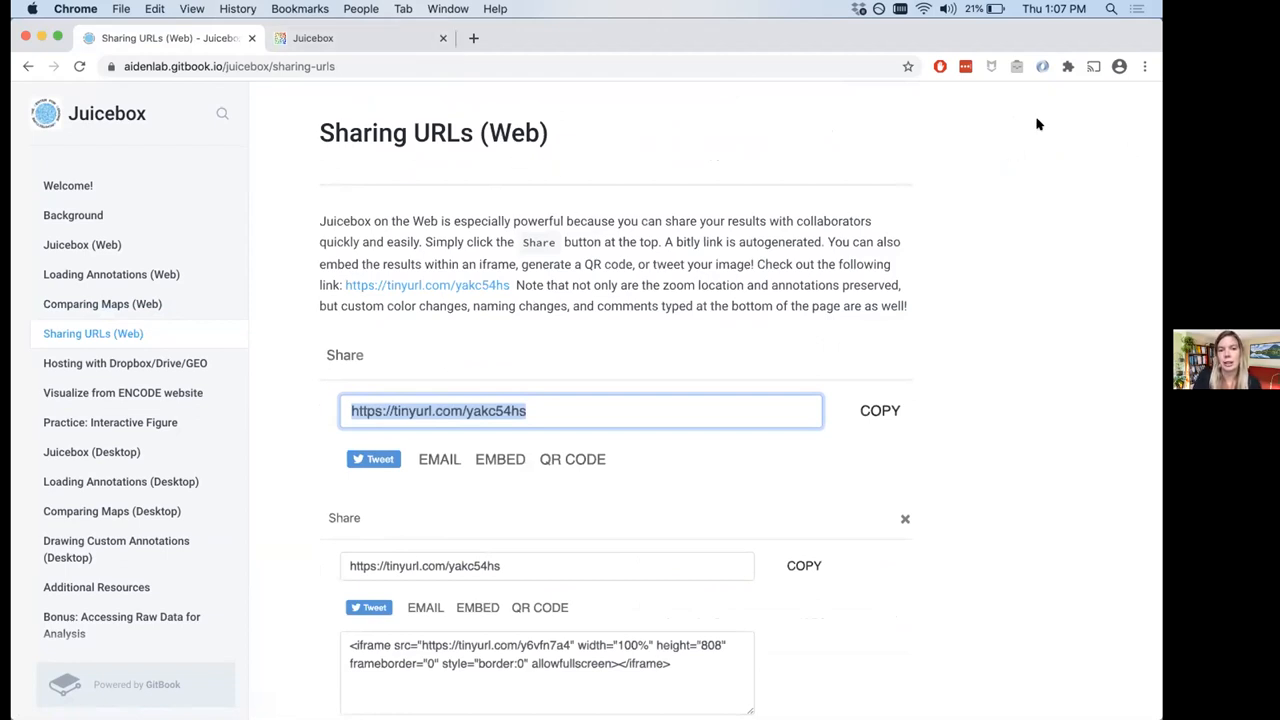
pyautogui.moveTo(380, 64)
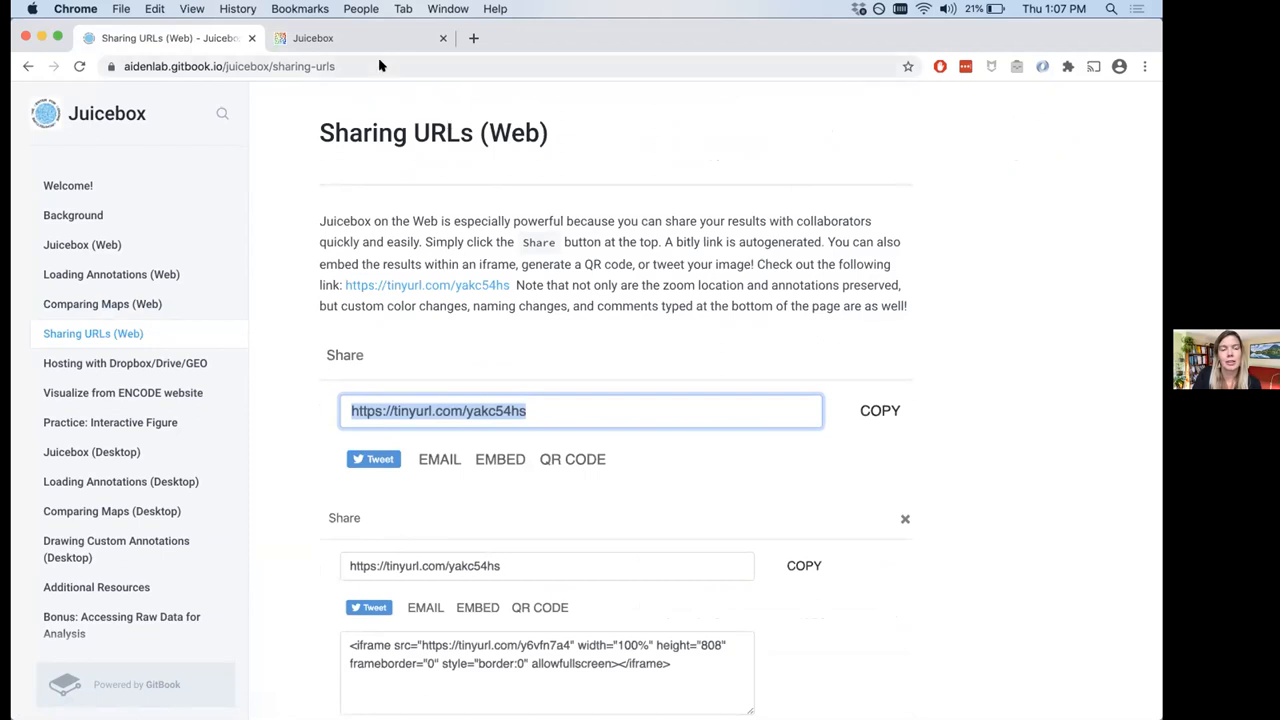
pyautogui.moveTo(544, 356)
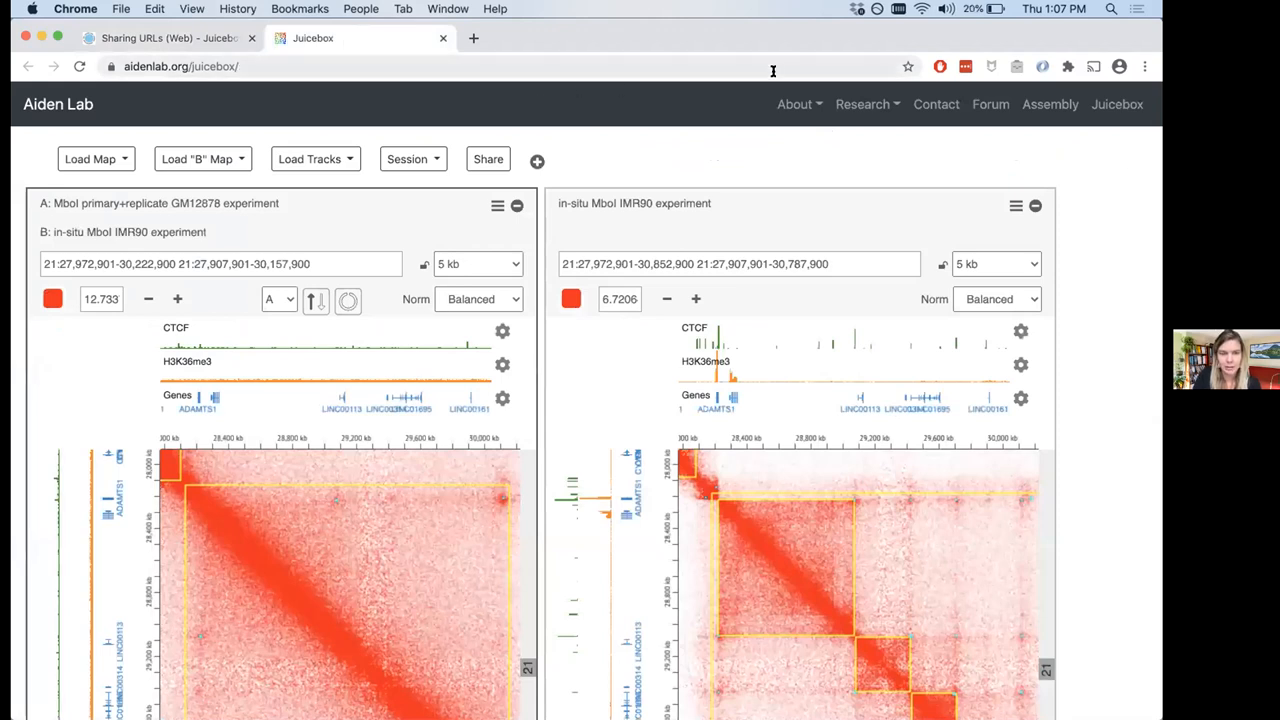
pyautogui.moveTo(504, 140)
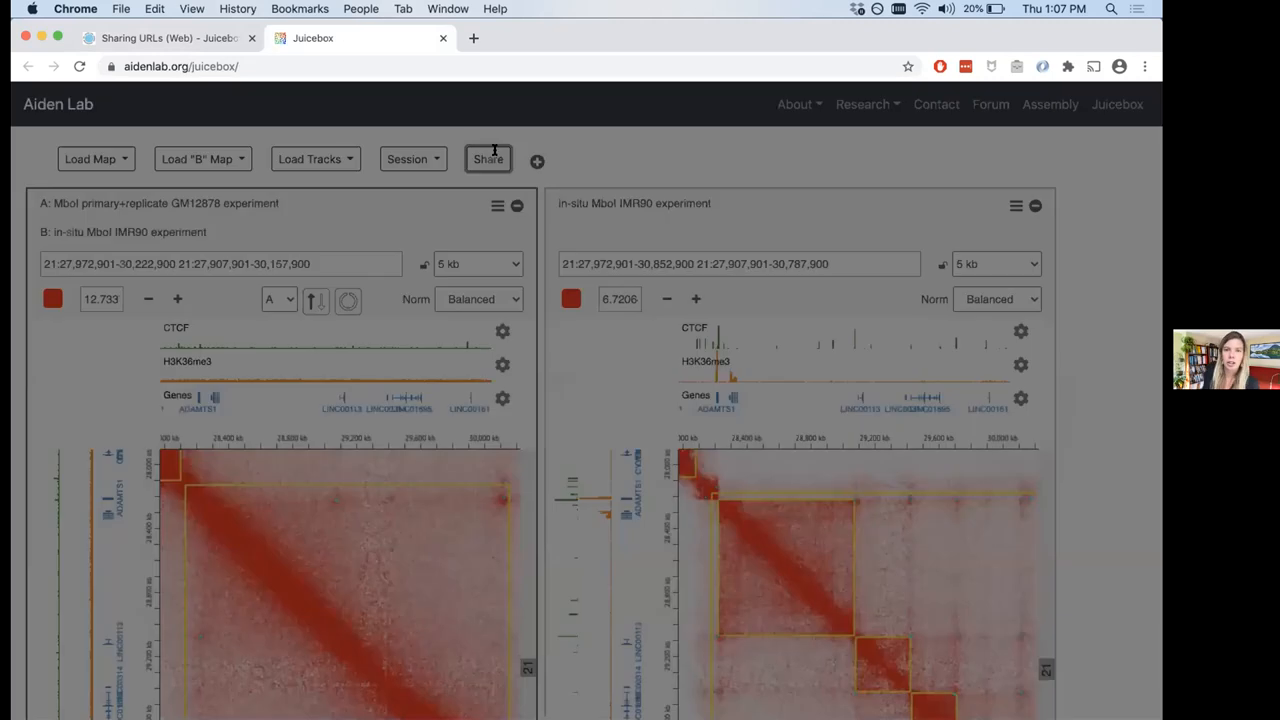
# - Generate a shareable tiny URL for the current two-map comparison view
pyautogui.click(488, 160)
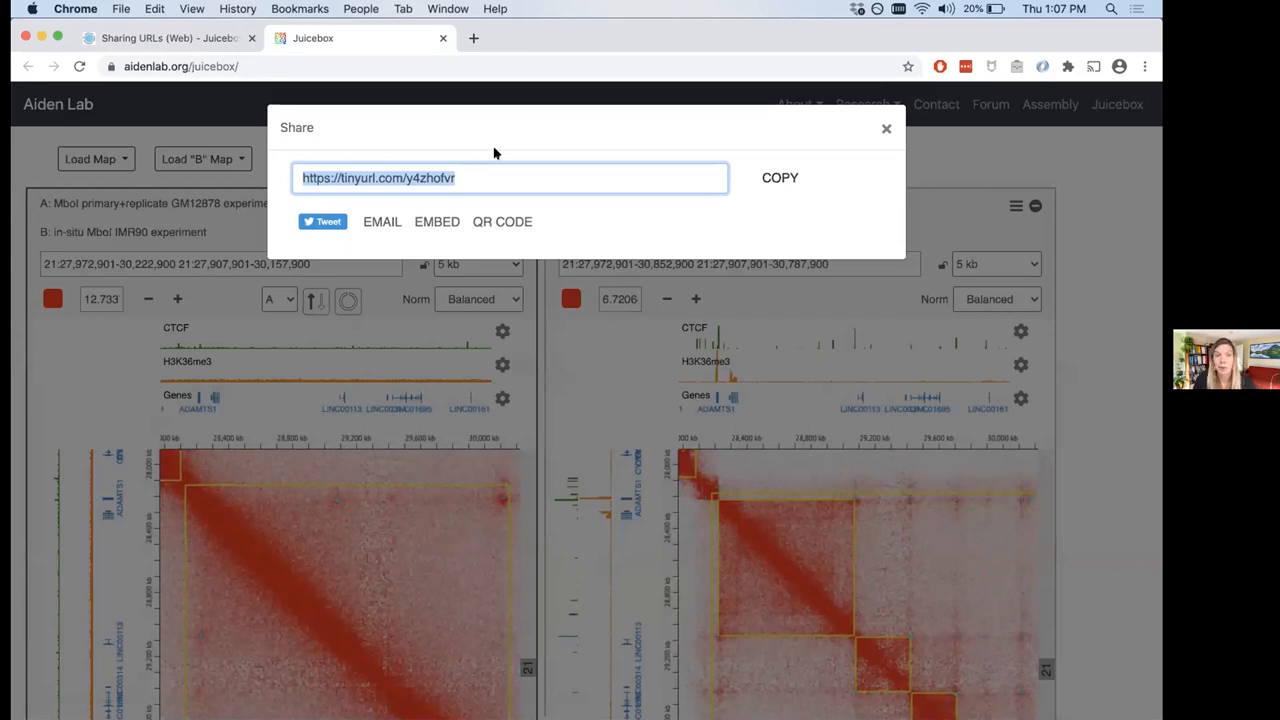
pyautogui.moveTo(444, 212)
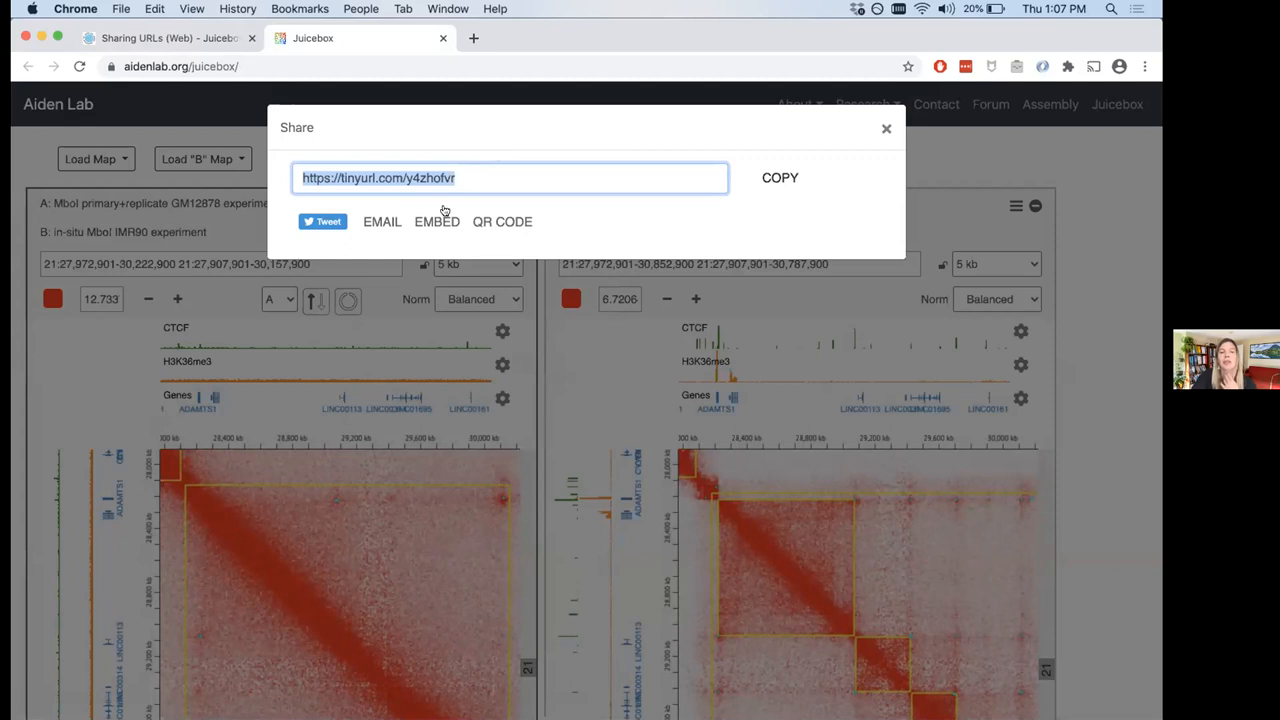
# - Show the QR code for the comparison's tinyurl link
pyautogui.click(436, 220)
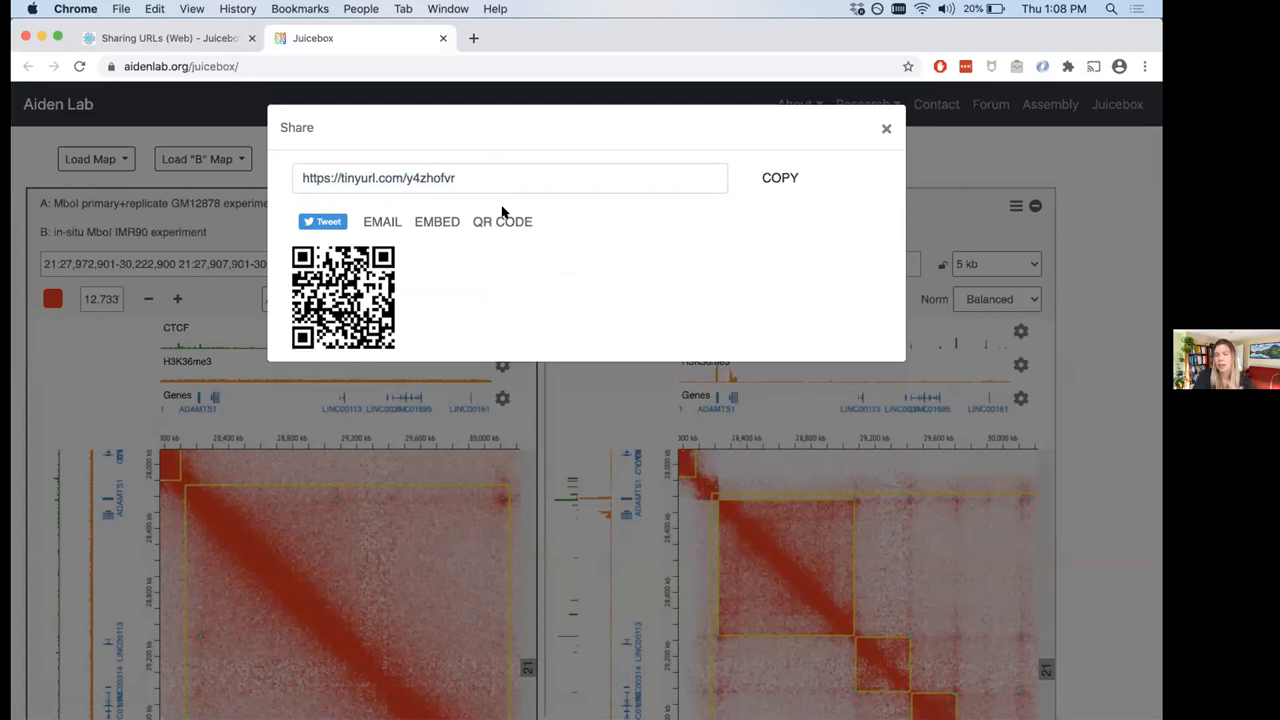
pyautogui.moveTo(488, 264)
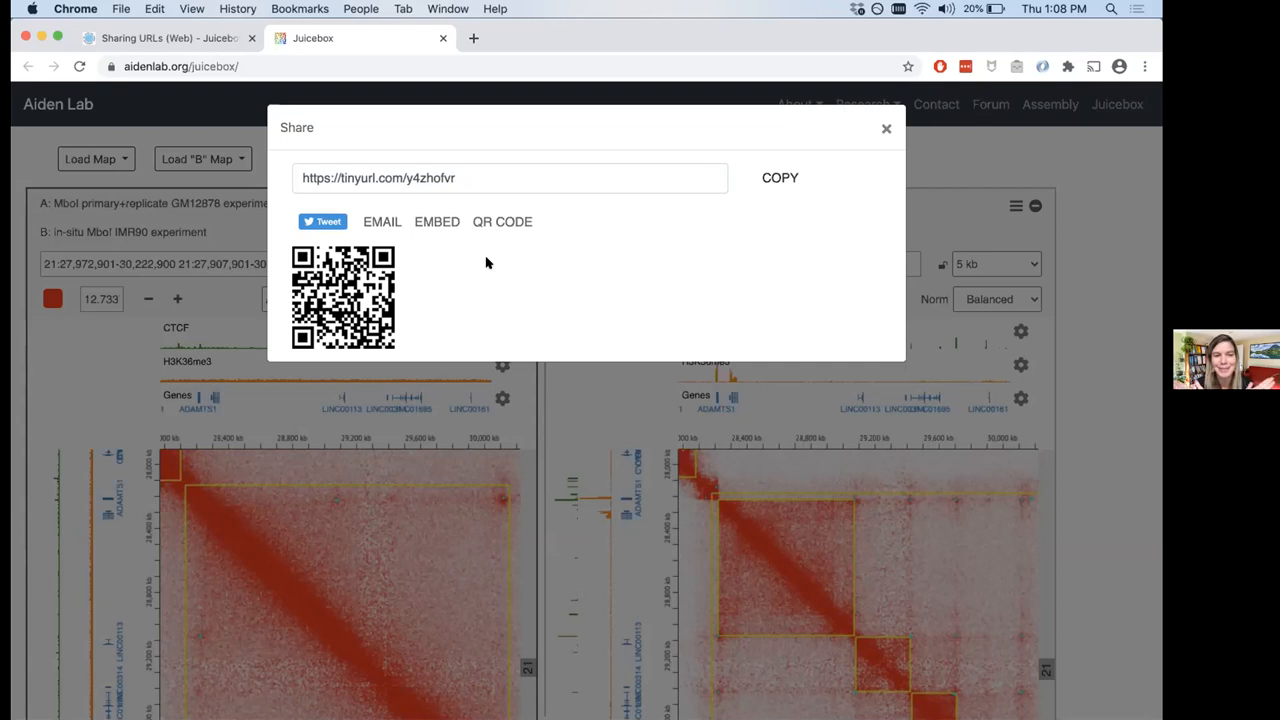
pyautogui.moveTo(492, 260)
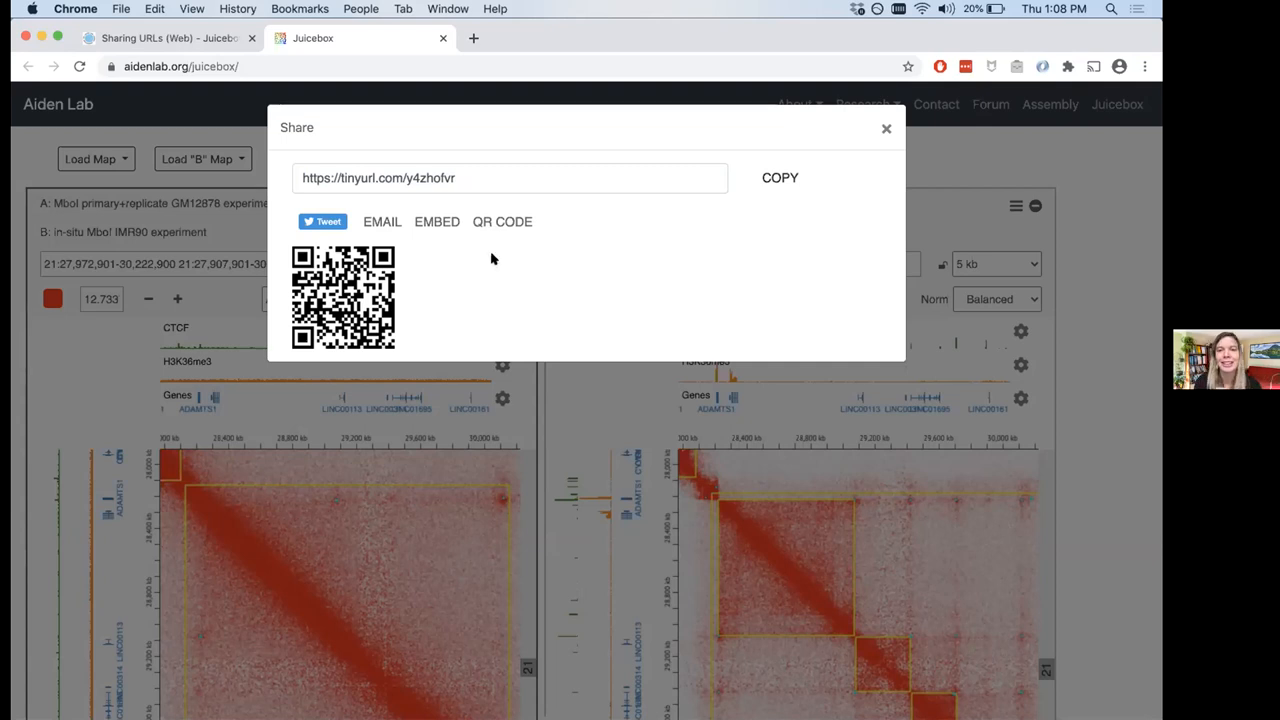
pyautogui.moveTo(530, 174)
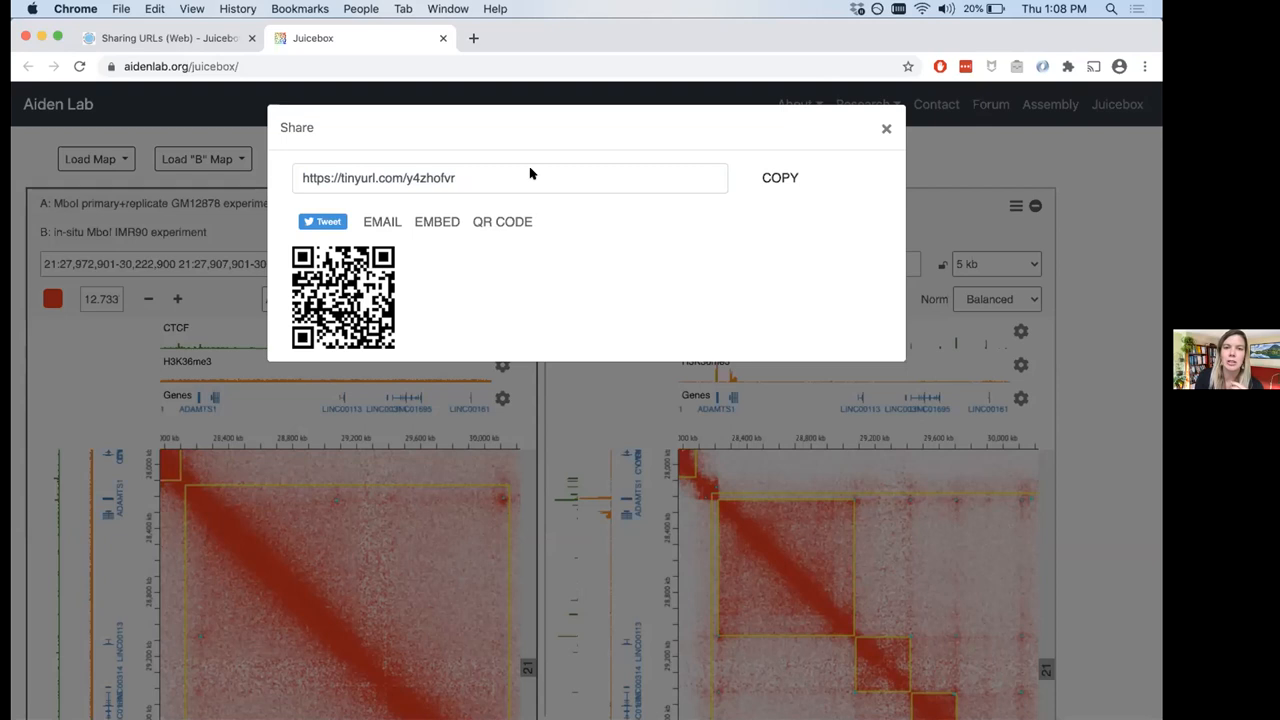
pyautogui.moveTo(870, 206)
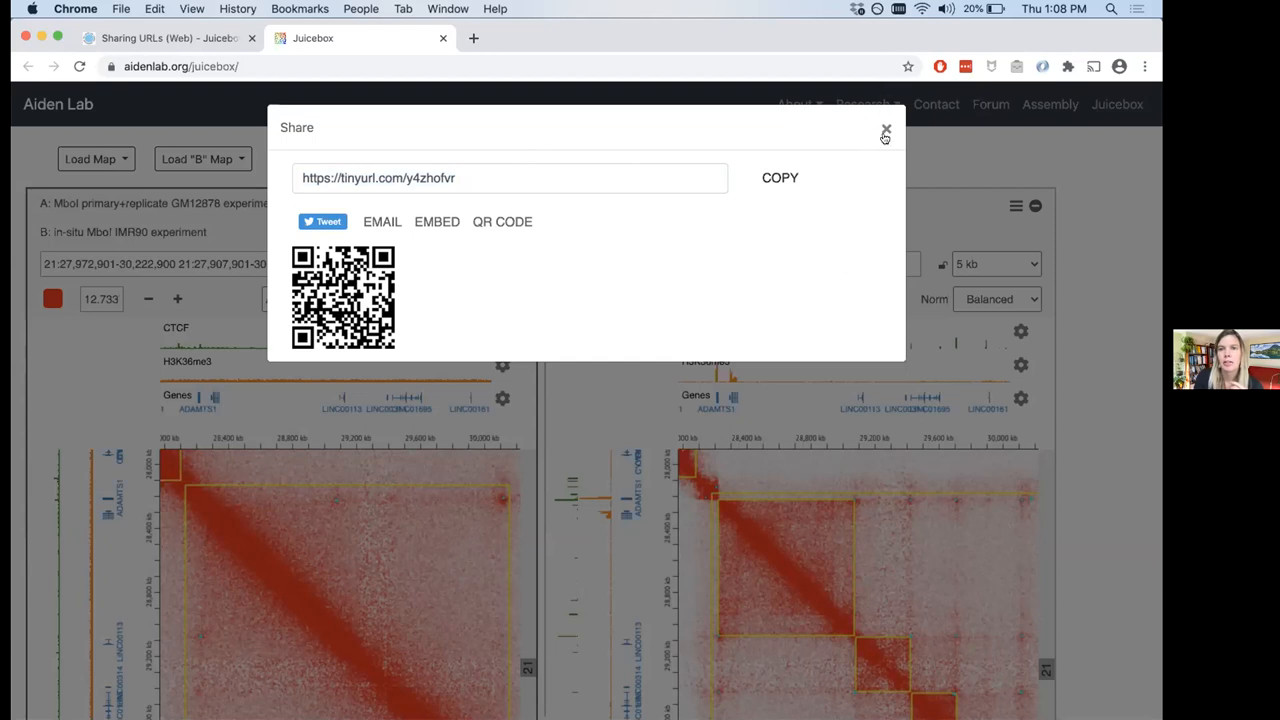
# - Dismiss the share panel and raise both maps' colour-scale maximums to about 50.9 and 107.5
pyautogui.click(884, 132)
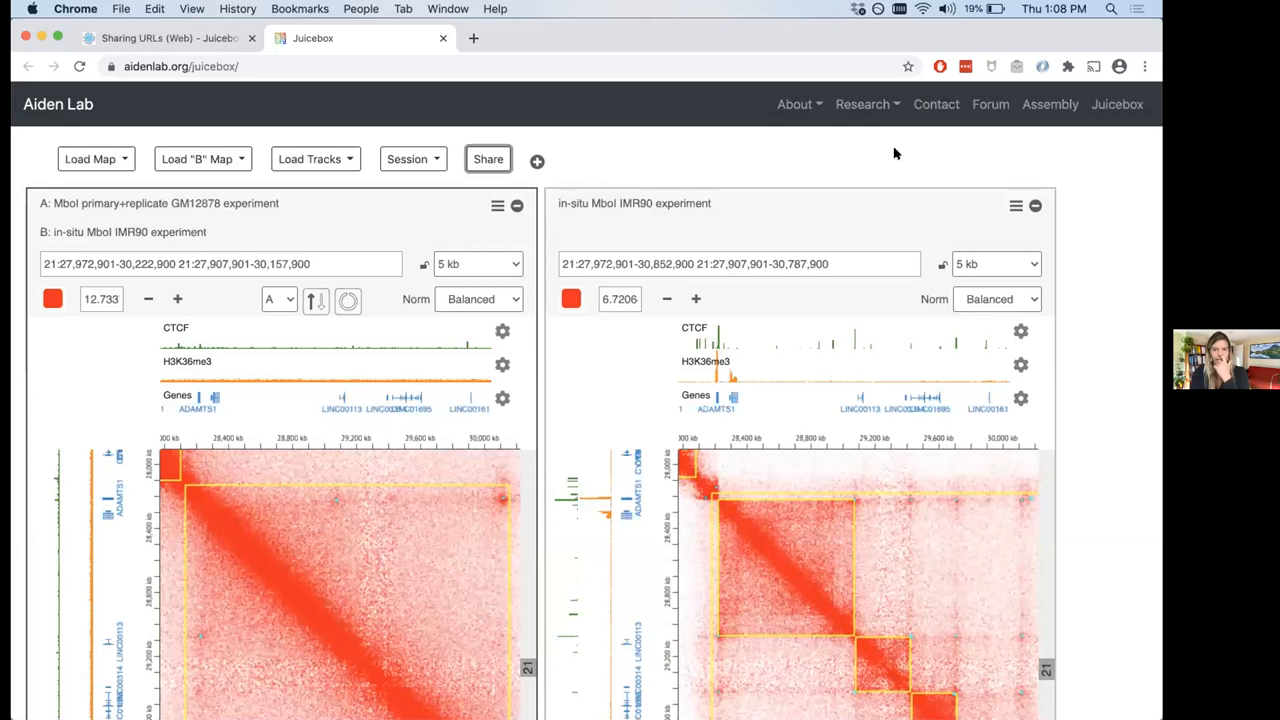
pyautogui.moveTo(334, 596)
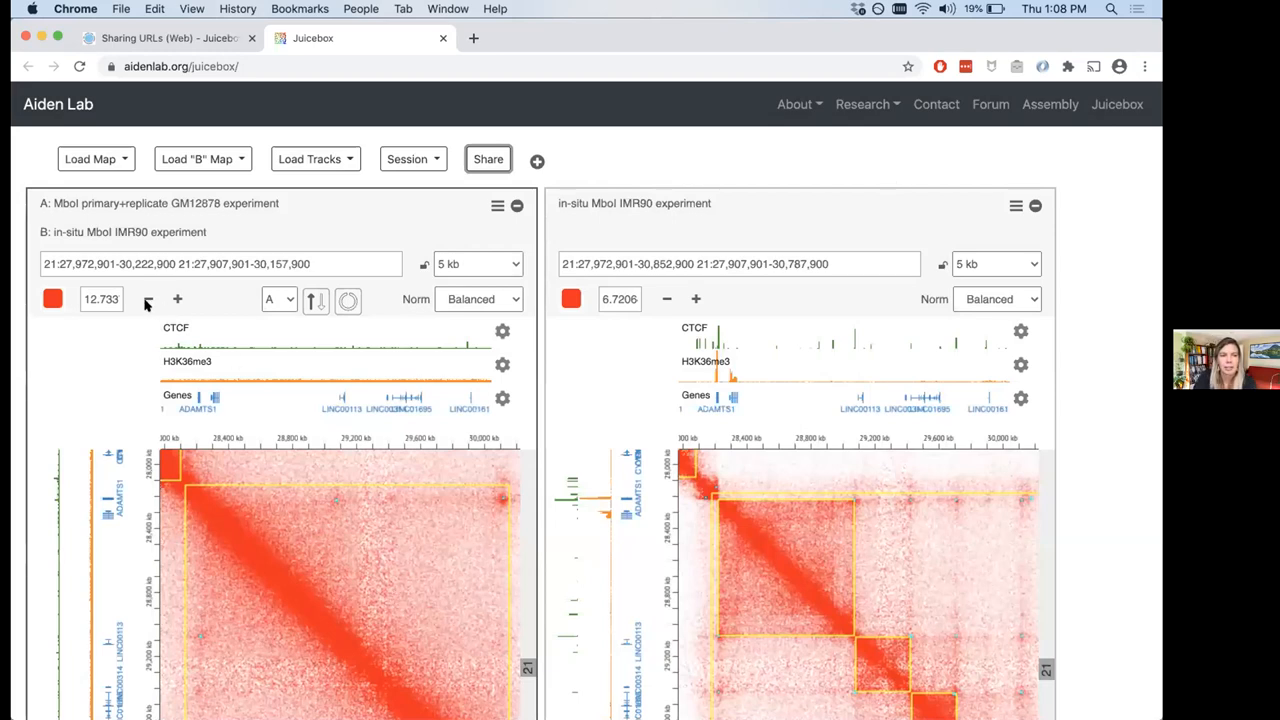
pyautogui.moveTo(418, 570)
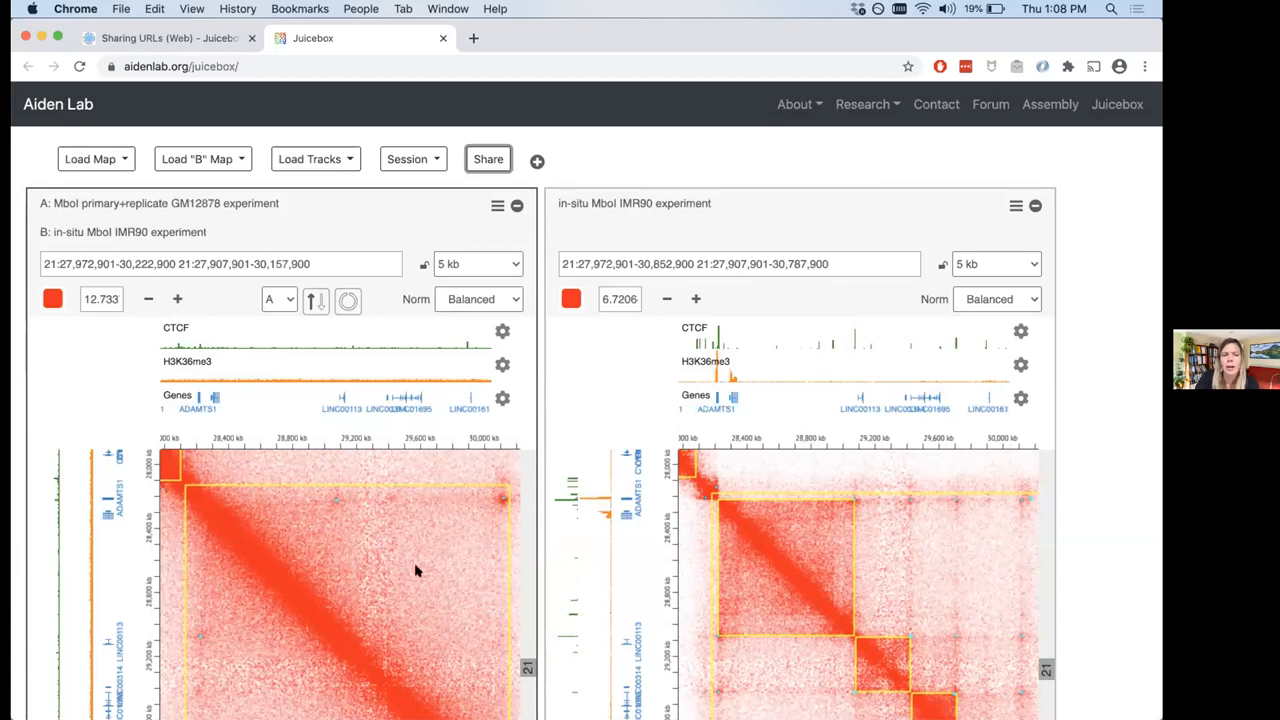
pyautogui.moveTo(146, 298)
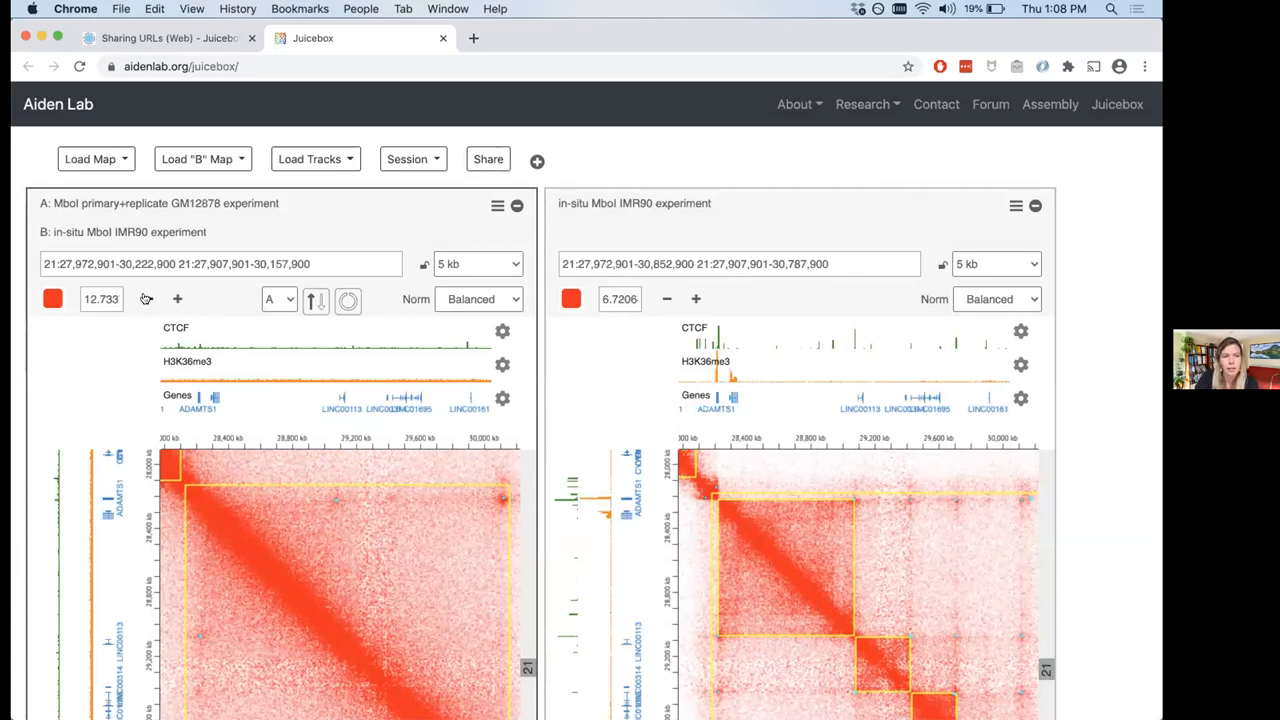
pyautogui.click(176, 300)
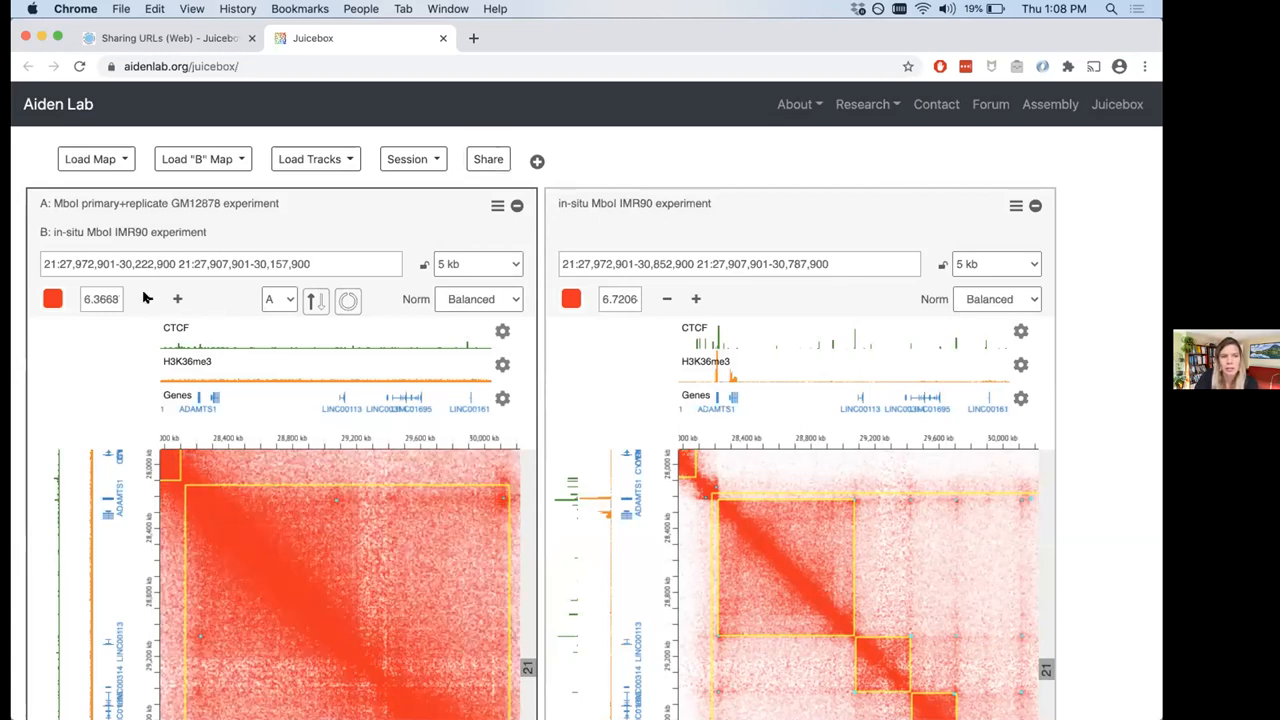
pyautogui.click(176, 300)
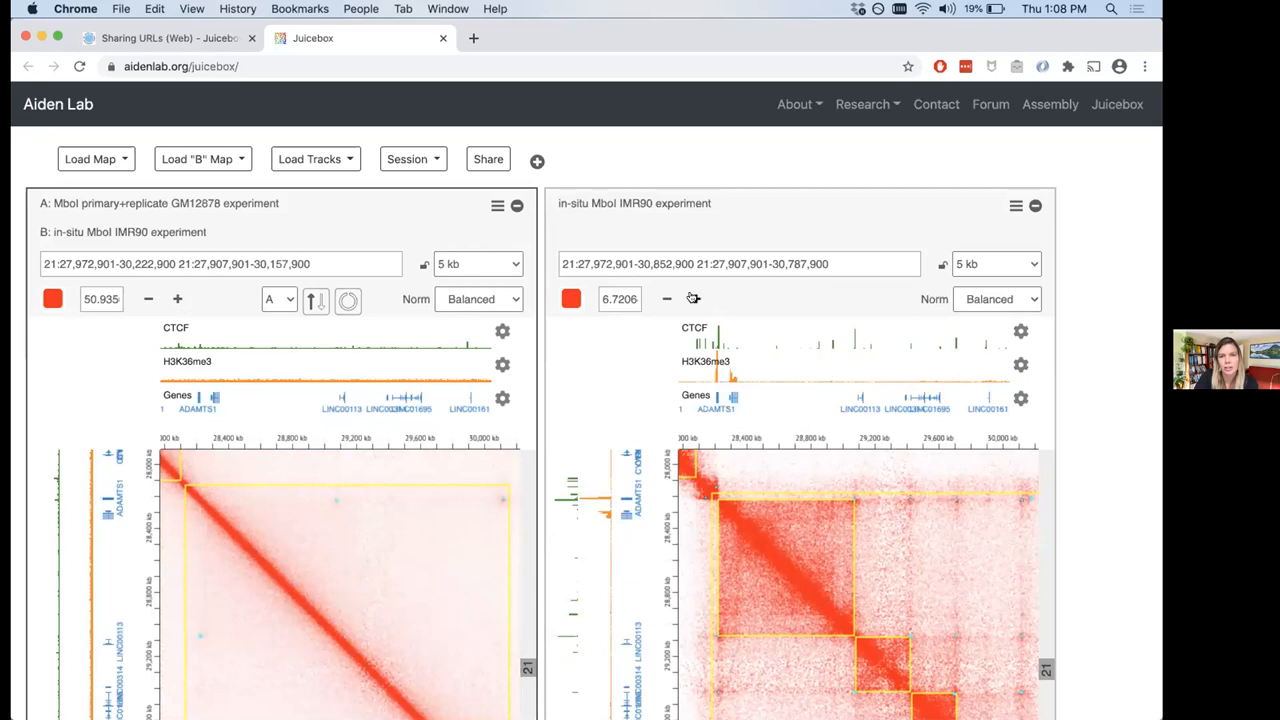
pyautogui.click(688, 300)
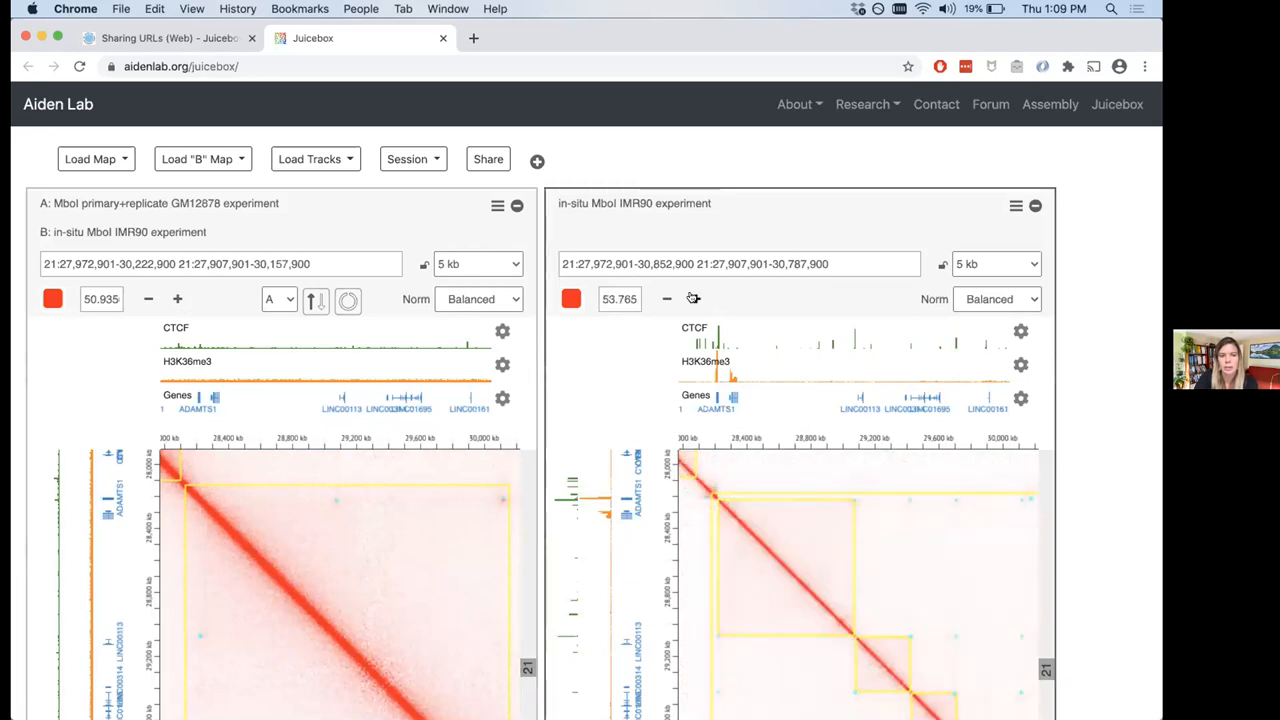
pyautogui.click(692, 300)
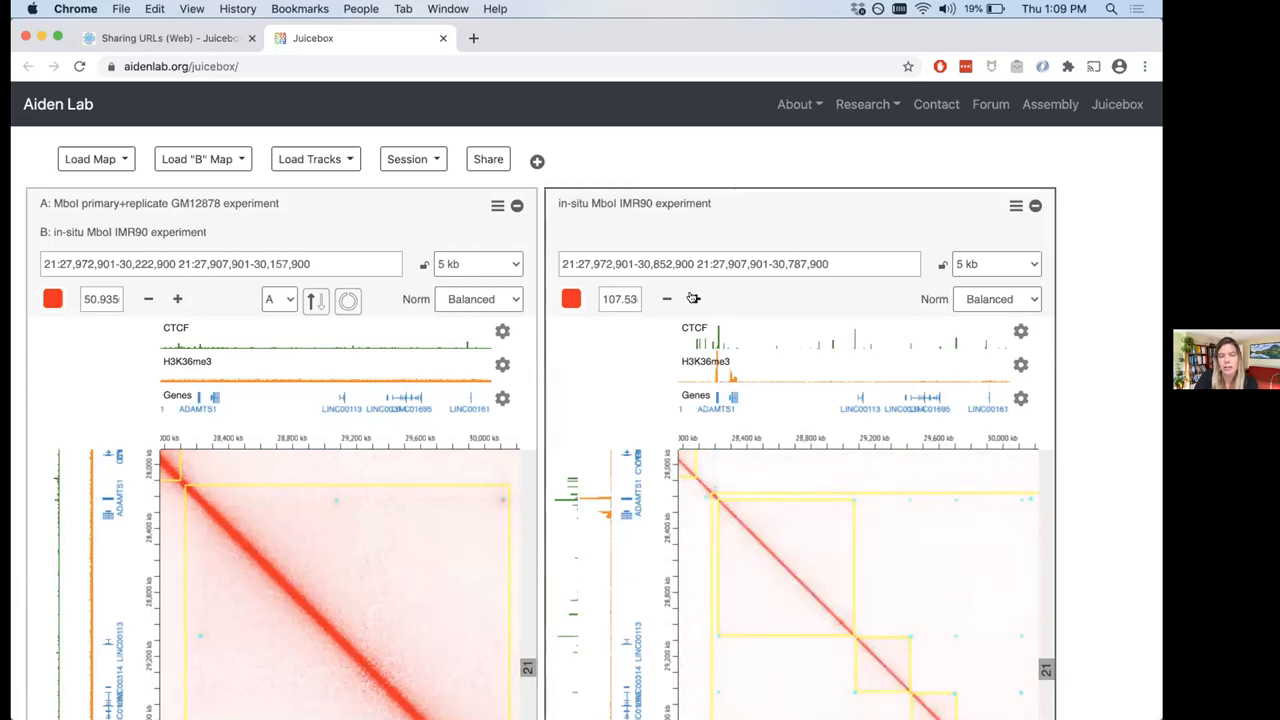
pyautogui.moveTo(940, 312)
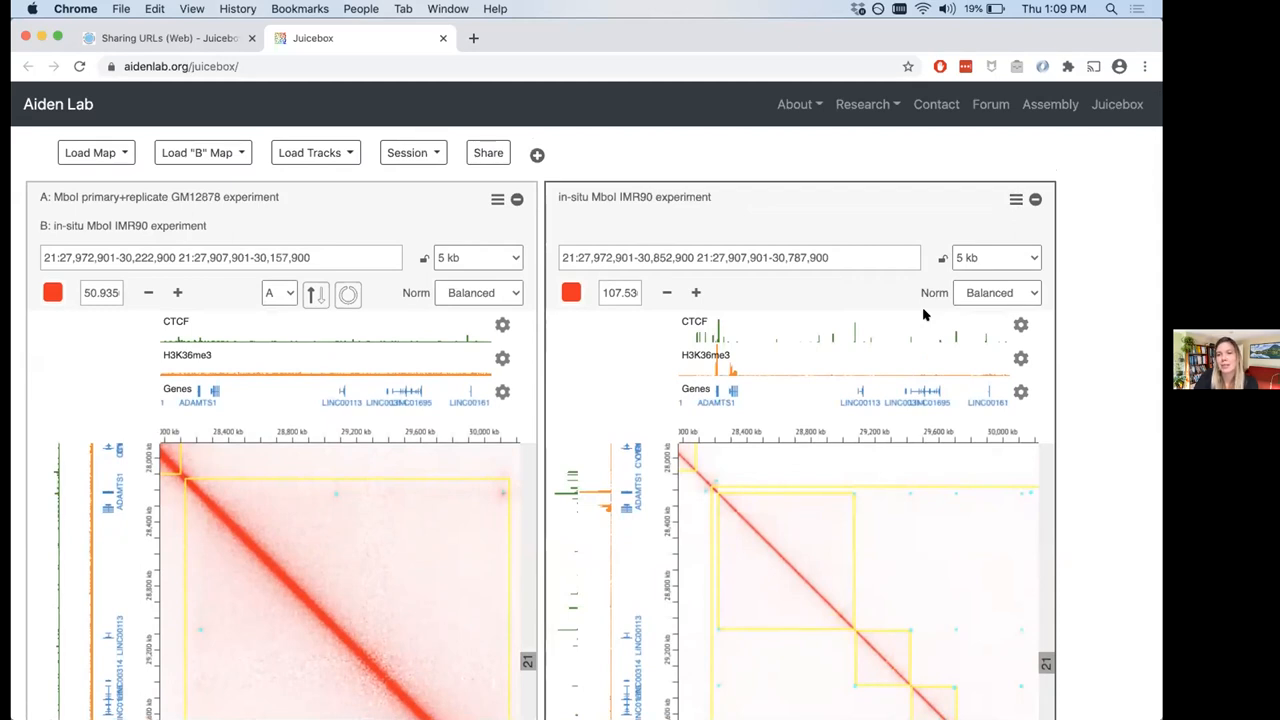
pyautogui.moveTo(1016, 186)
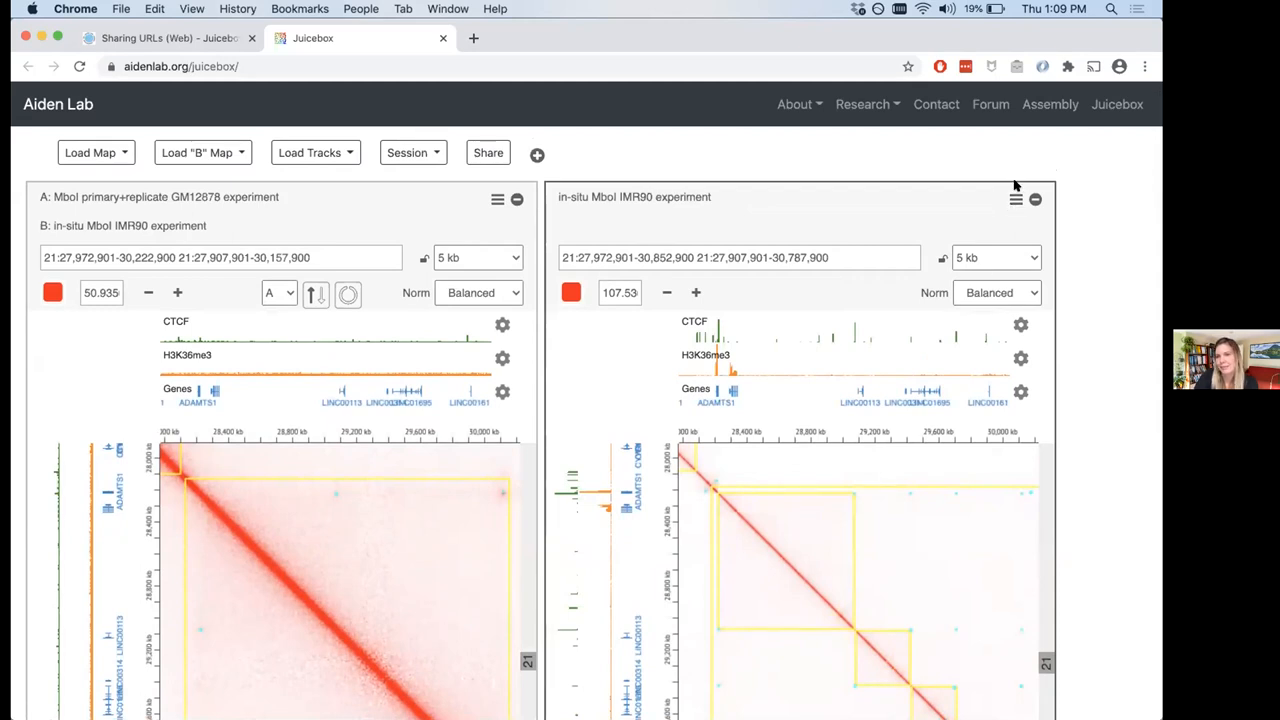
pyautogui.click(1016, 200)
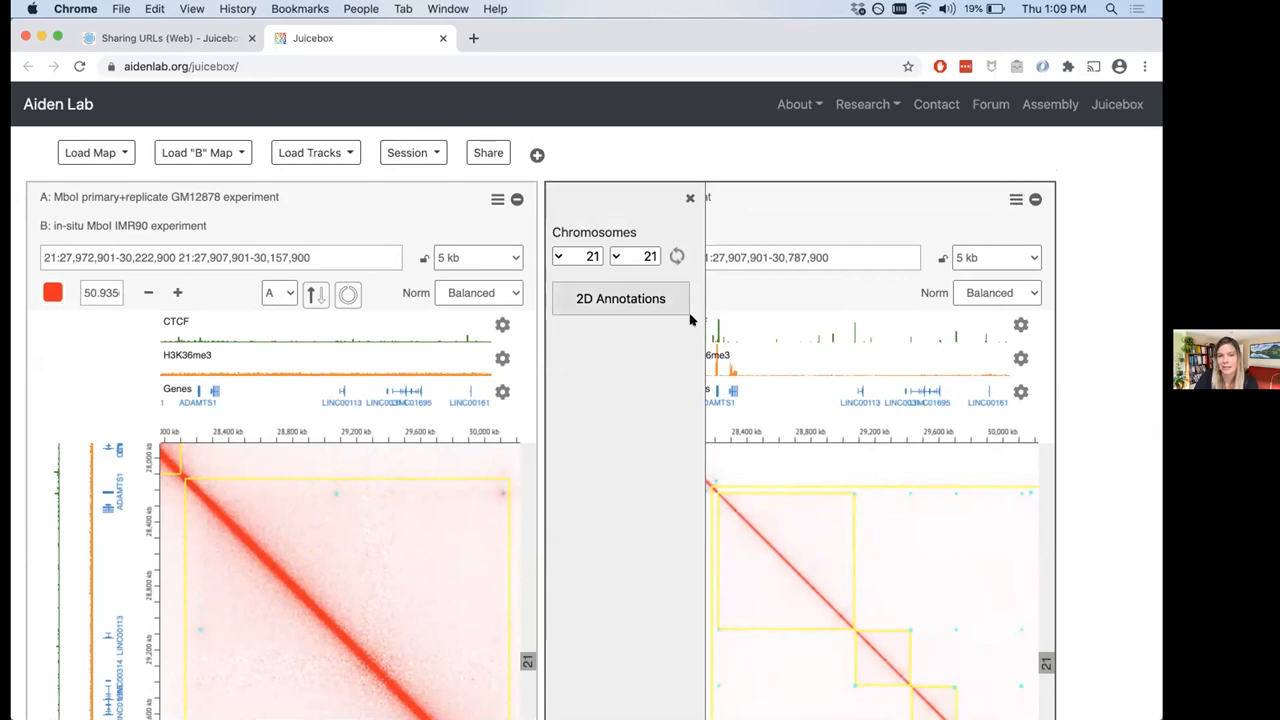
pyautogui.moveTo(632, 304)
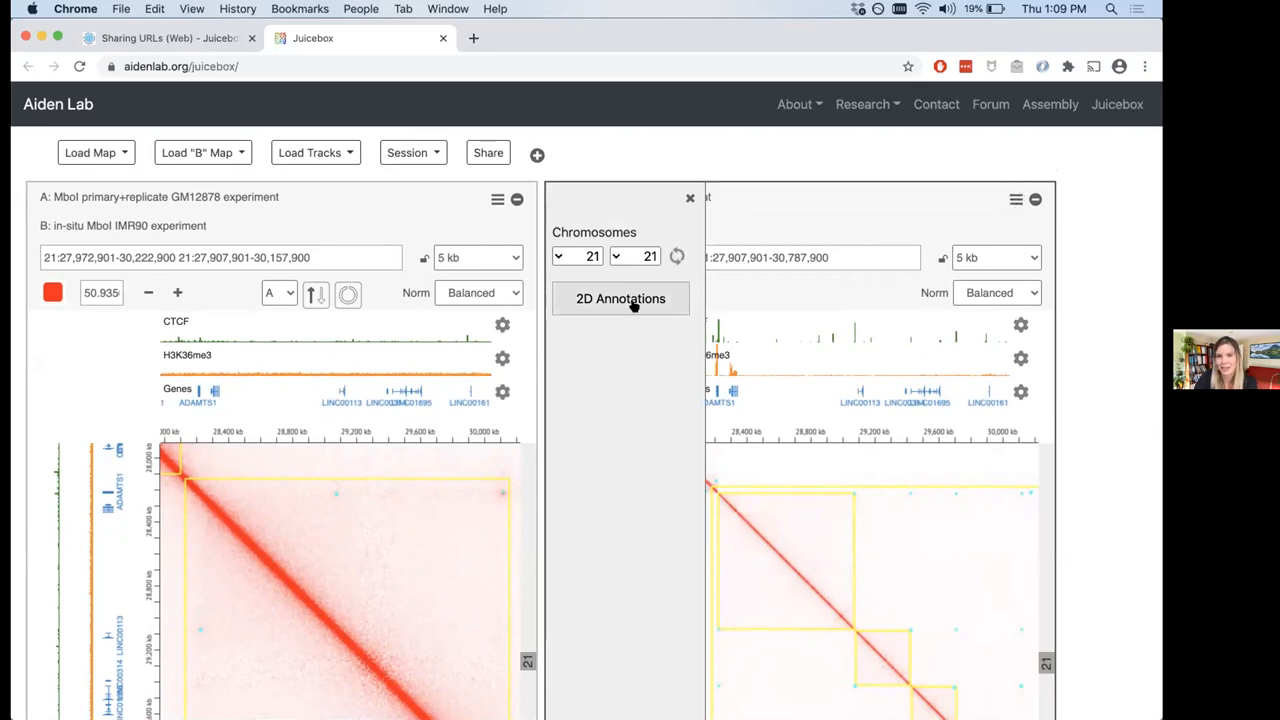
pyautogui.click(620, 298)
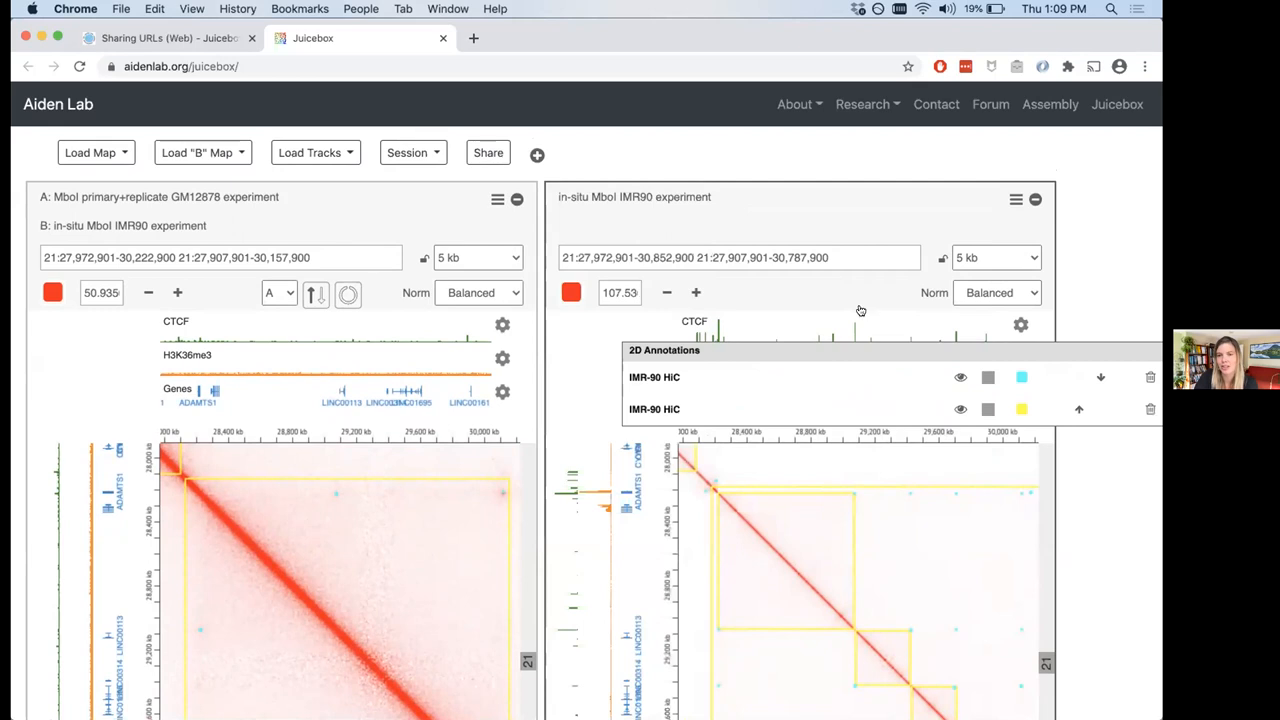
pyautogui.moveTo(1004, 392)
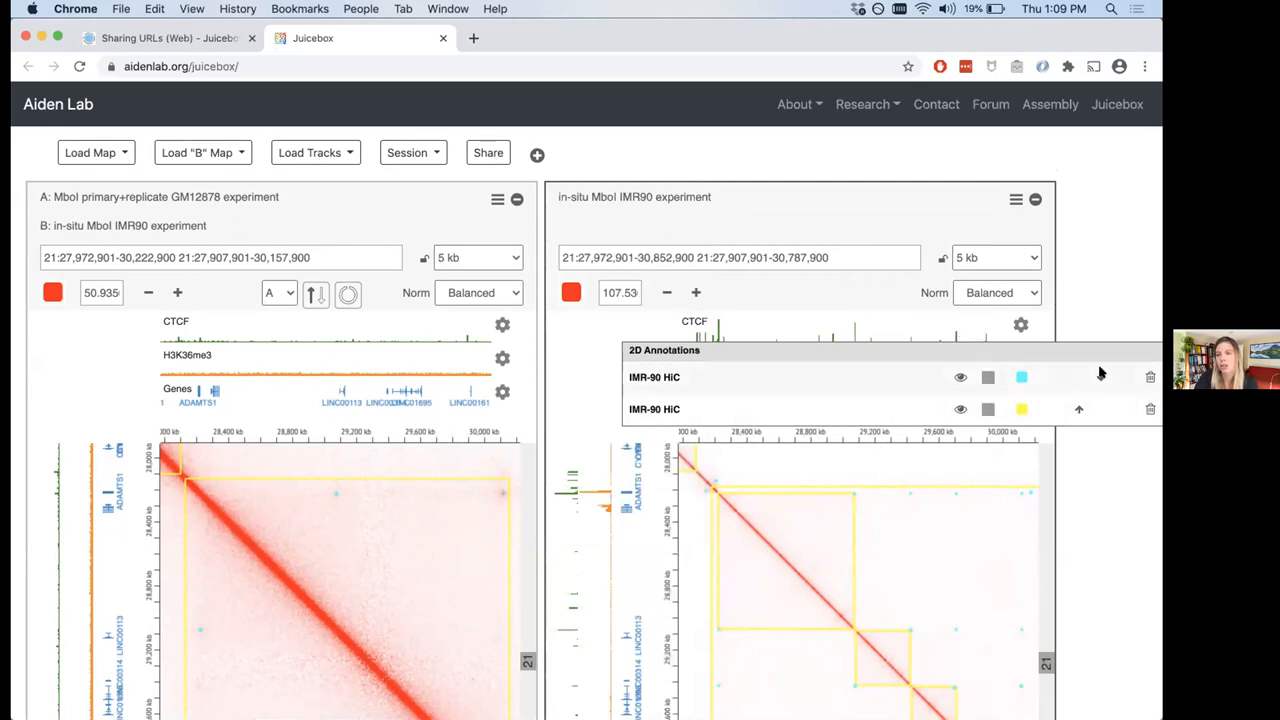
pyautogui.moveTo(1096, 376)
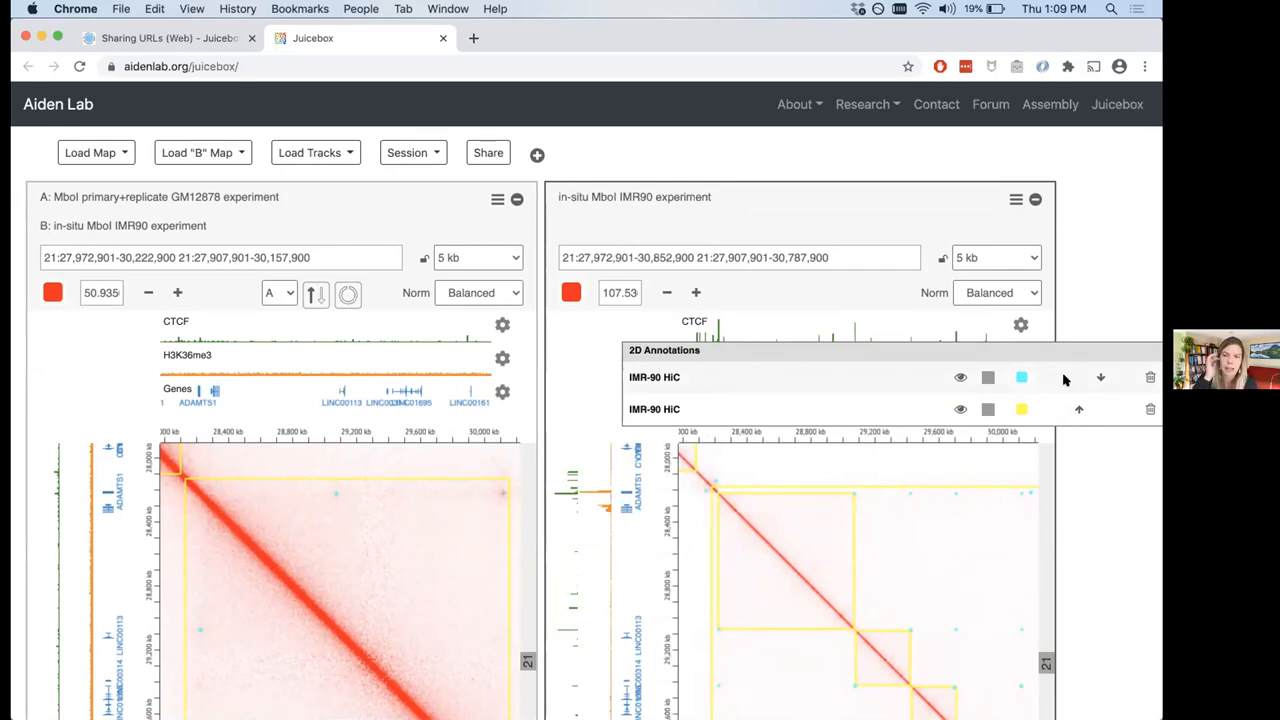
pyautogui.moveTo(1044, 380)
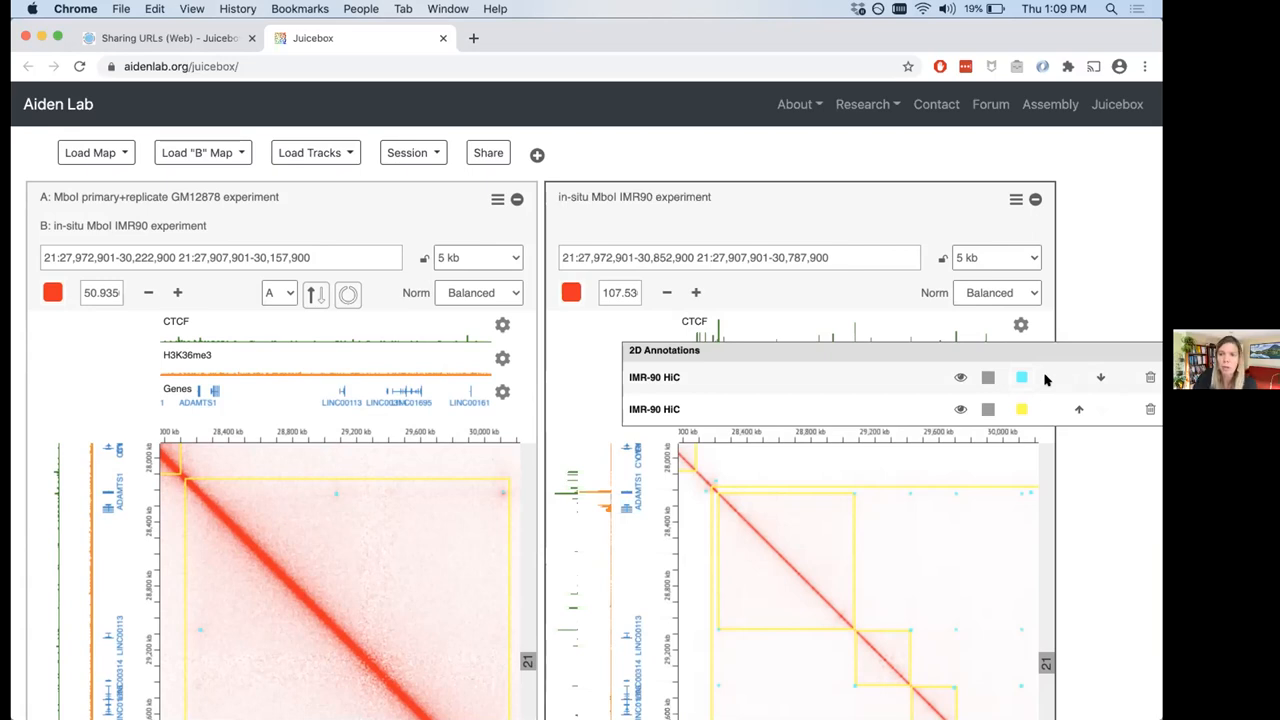
pyautogui.moveTo(1008, 382)
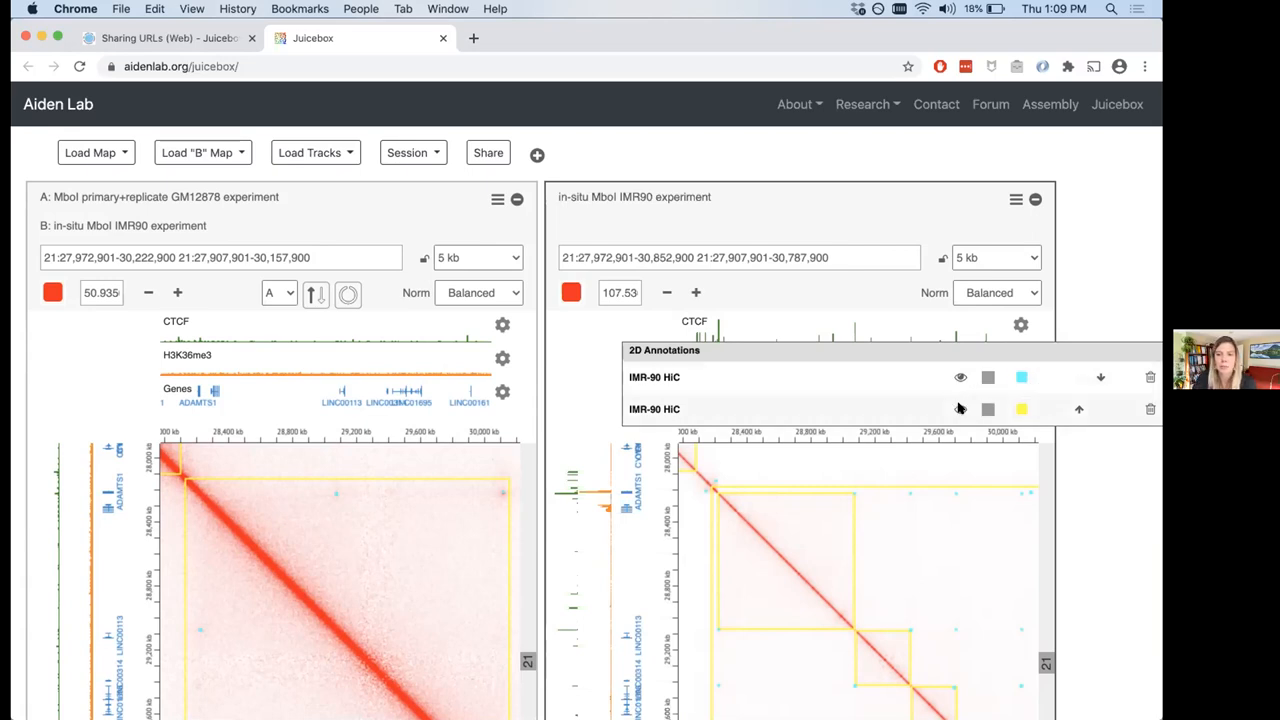
# - Hide both IMR-90 HiC annotation sets on the right map and dismiss the annotations panel
pyautogui.click(960, 408)
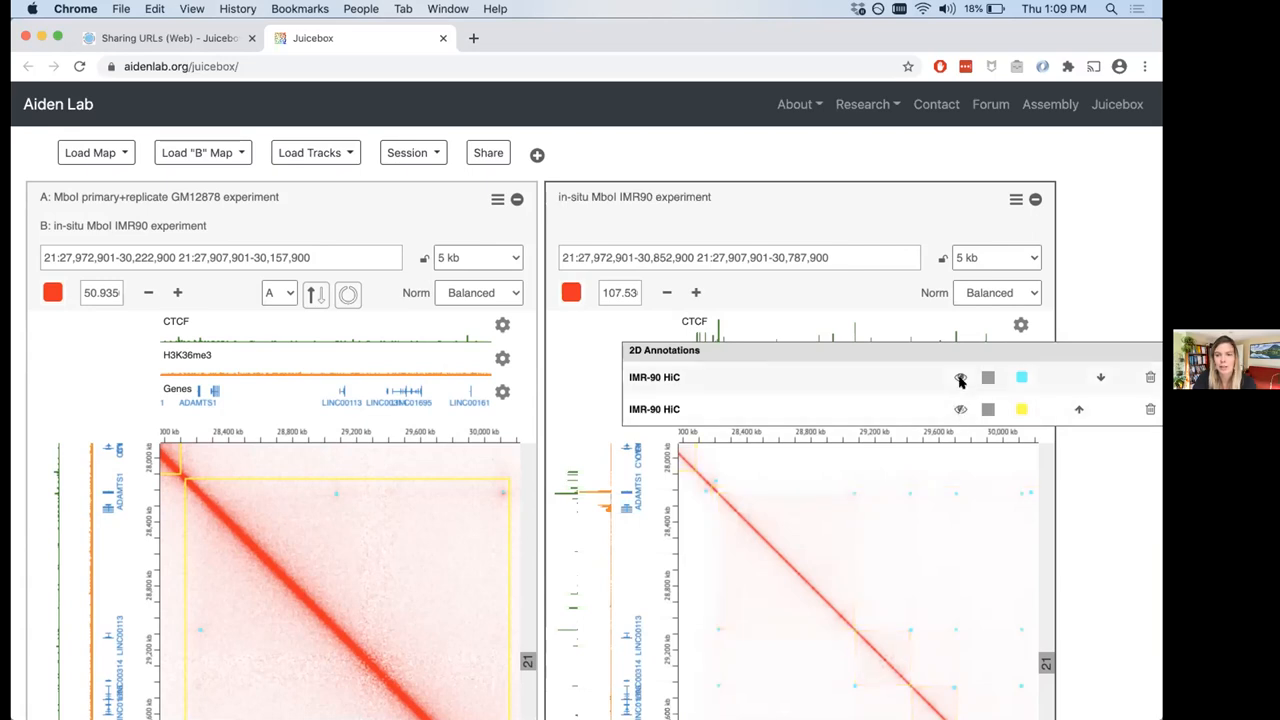
pyautogui.click(960, 376)
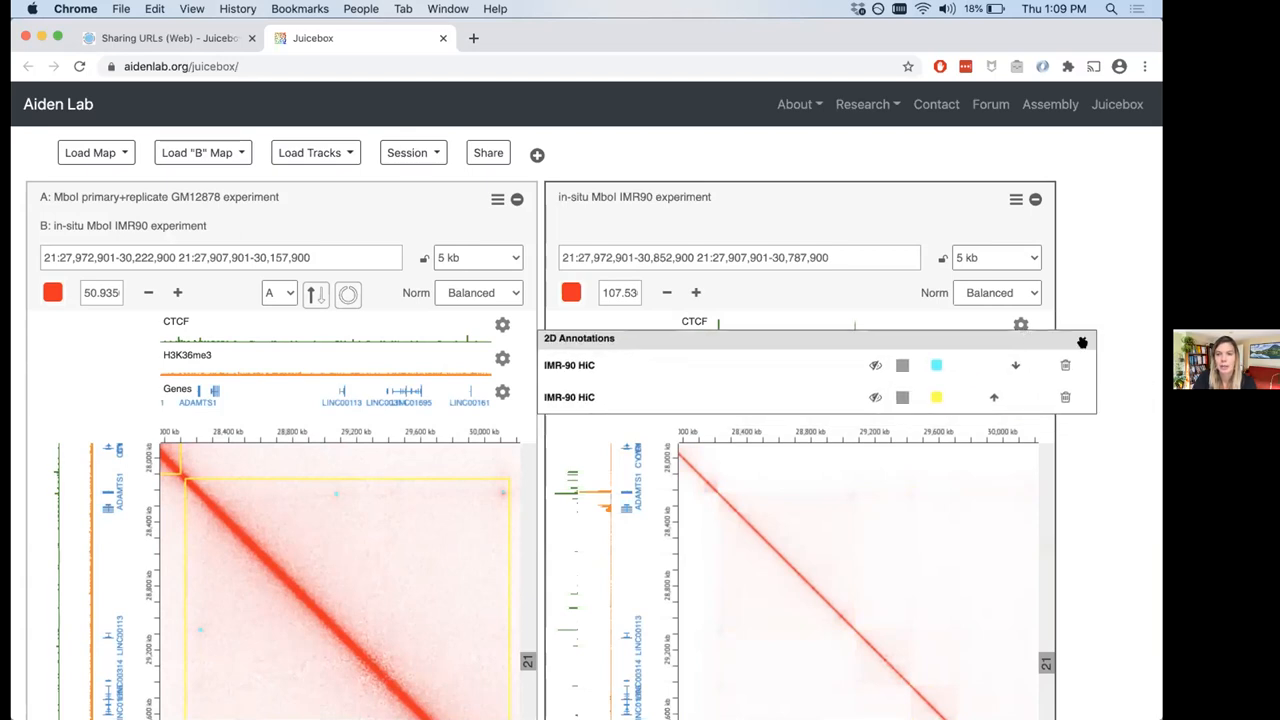
pyautogui.click(1080, 344)
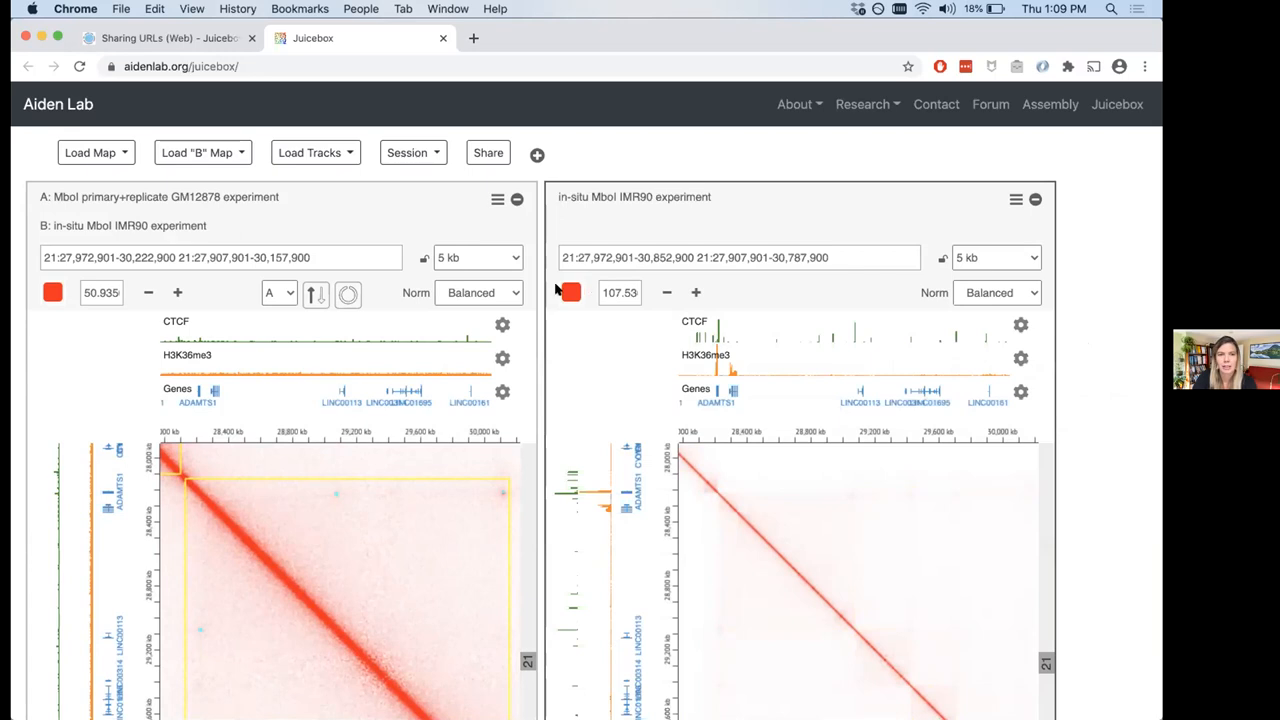
# - Hide the GM12878 annotation sets on the left map and raise its colour-scale maximum
pyautogui.click(52, 292)
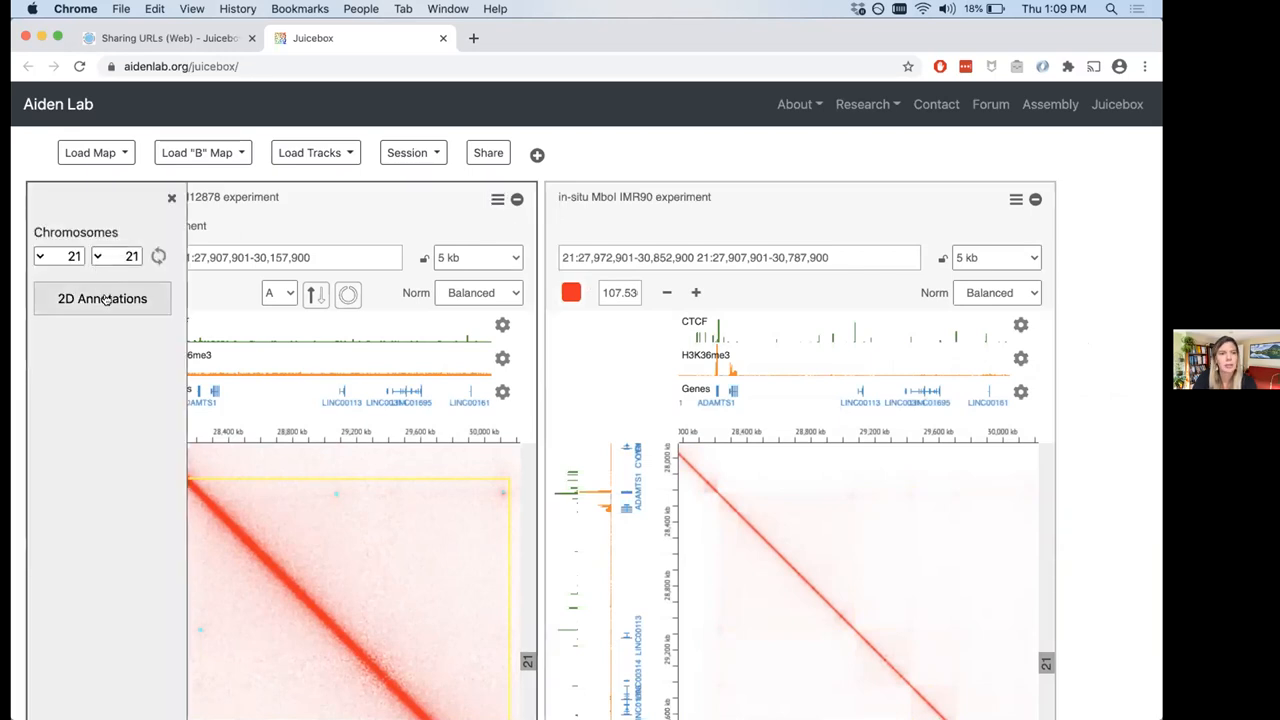
pyautogui.click(100, 298)
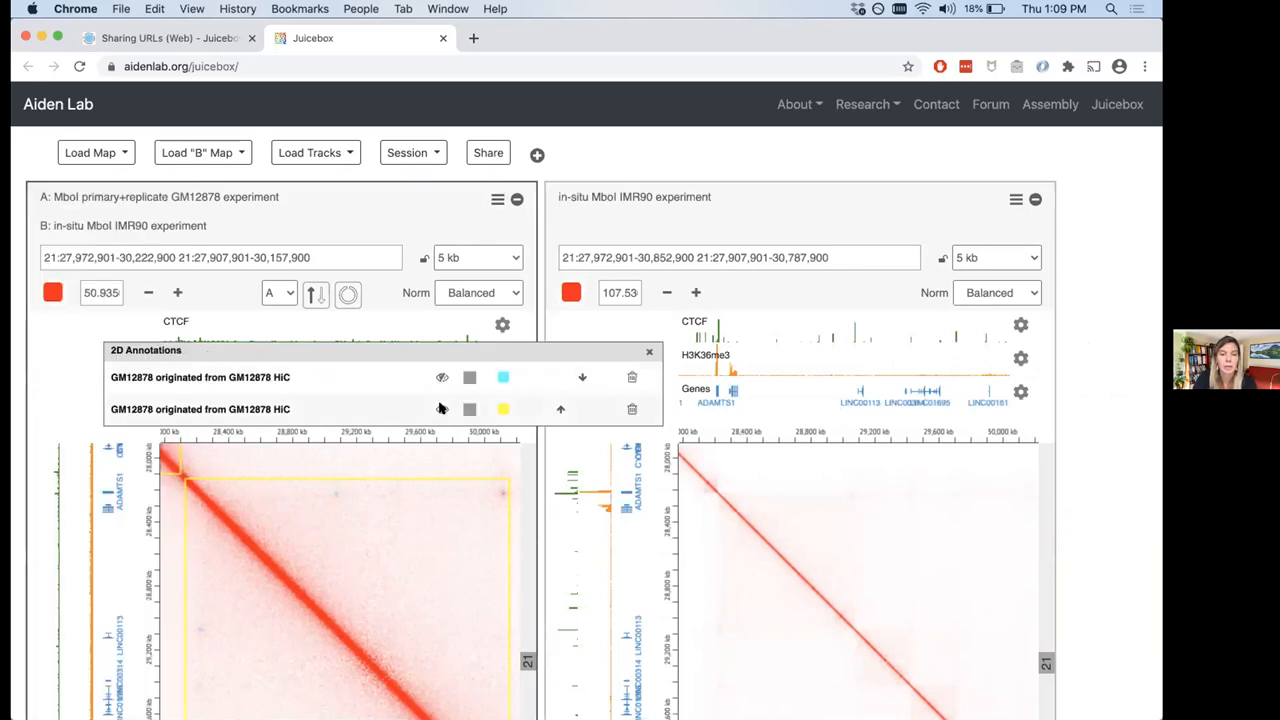
pyautogui.click(648, 352)
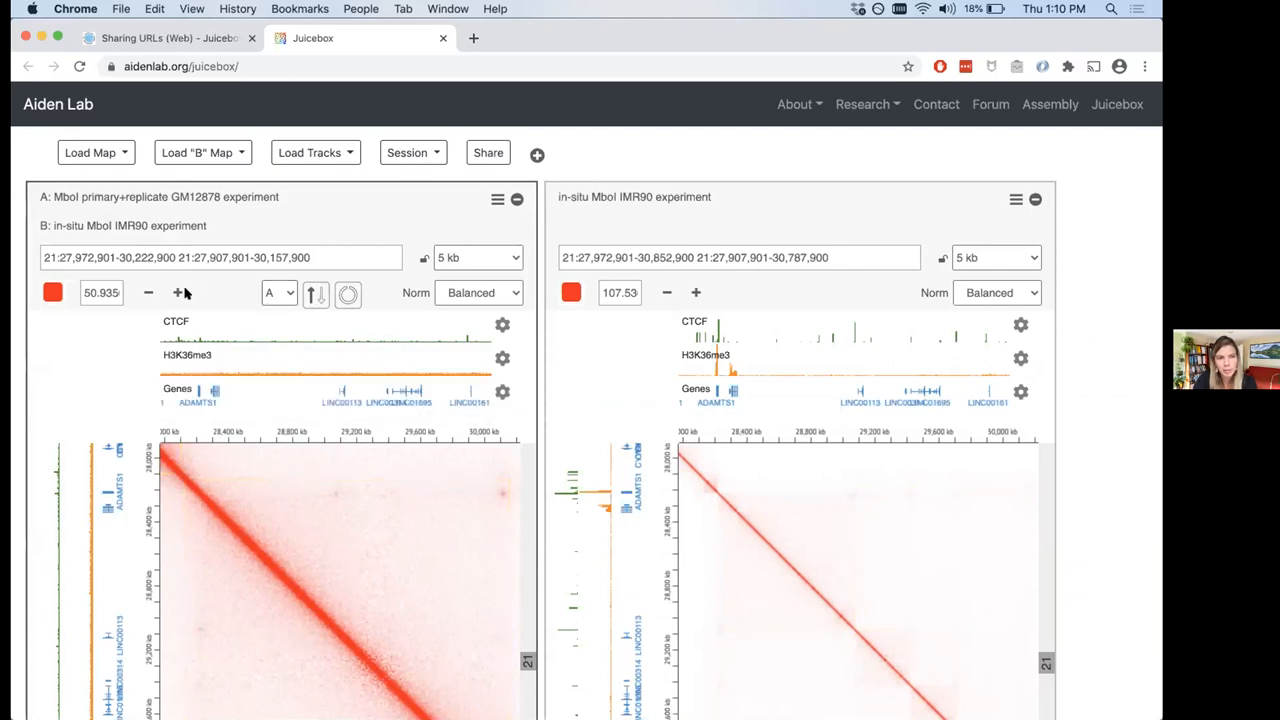
pyautogui.click(176, 292)
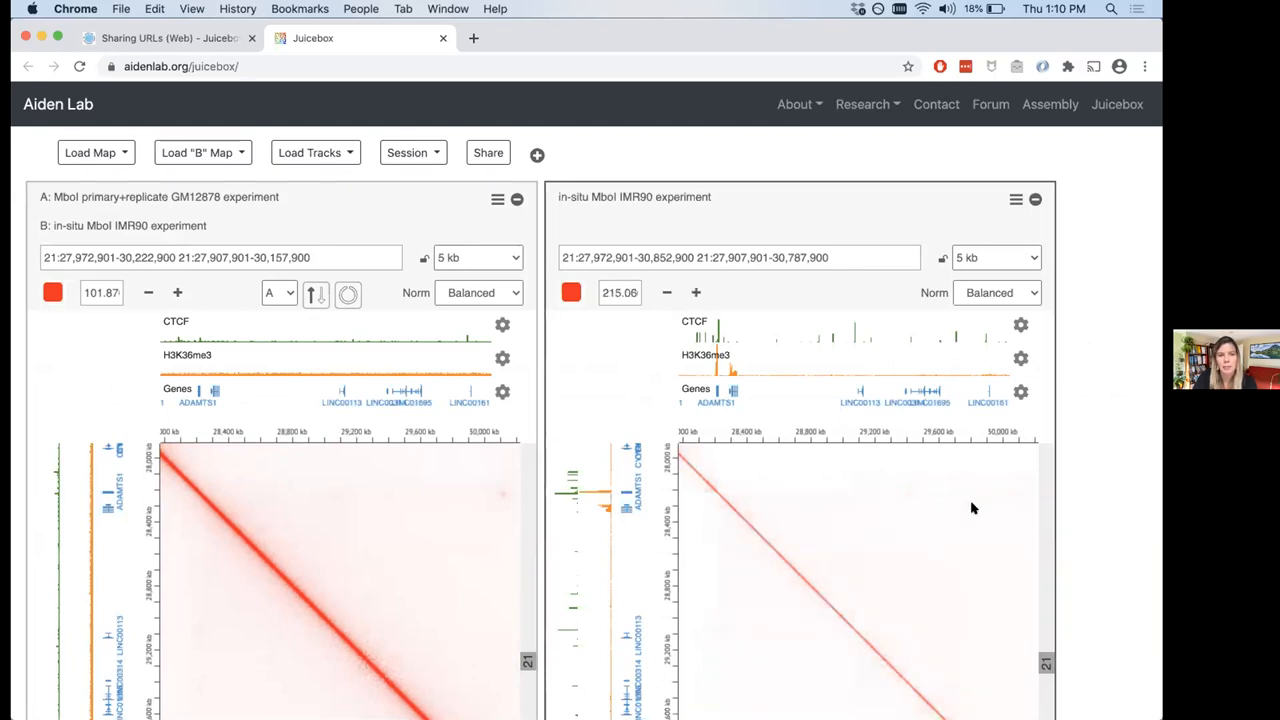
# - Shift the linked maps along chromosome 21 to roughly 28.3–30.6 Mb
pyautogui.scroll(-3)
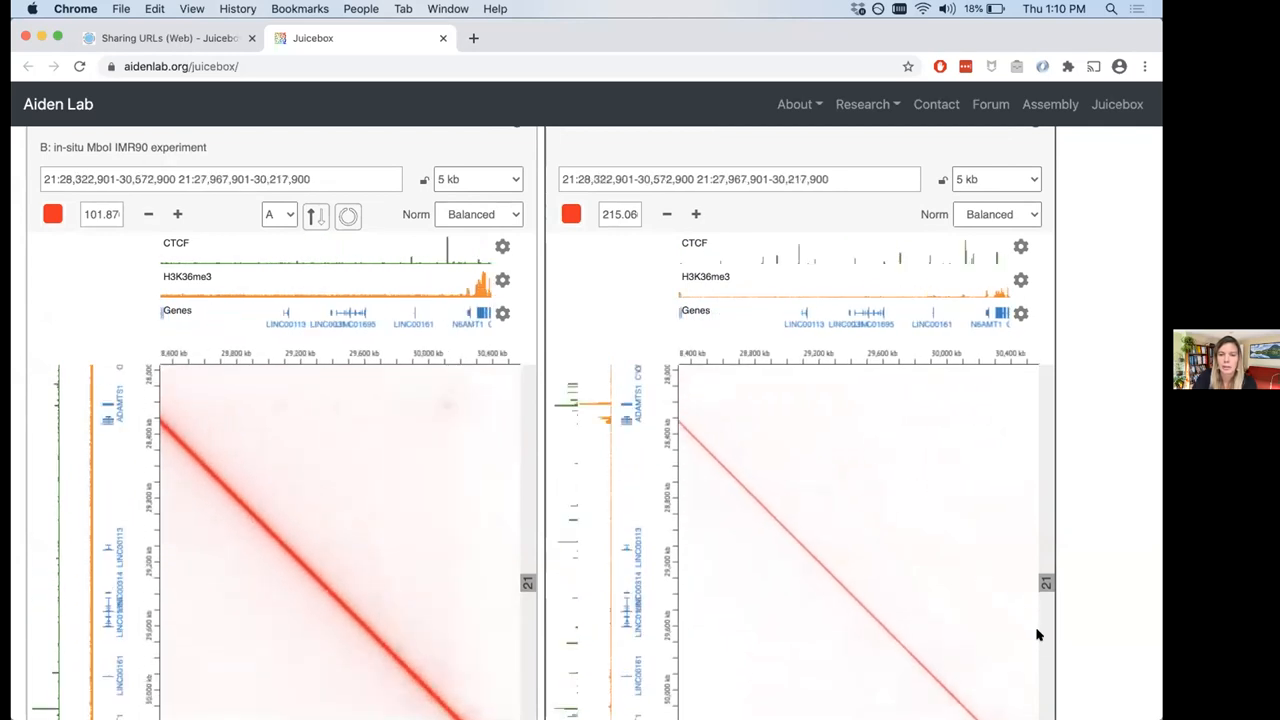
pyautogui.moveTo(868, 504)
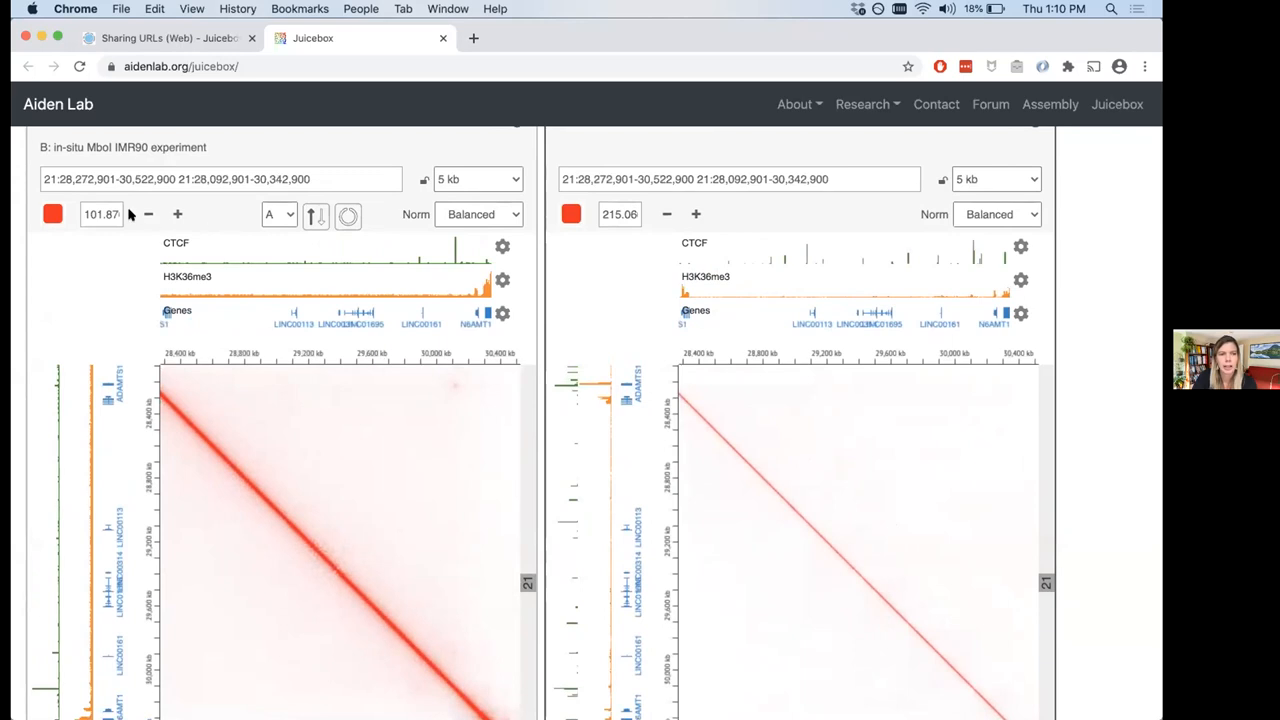
pyautogui.moveTo(678, 198)
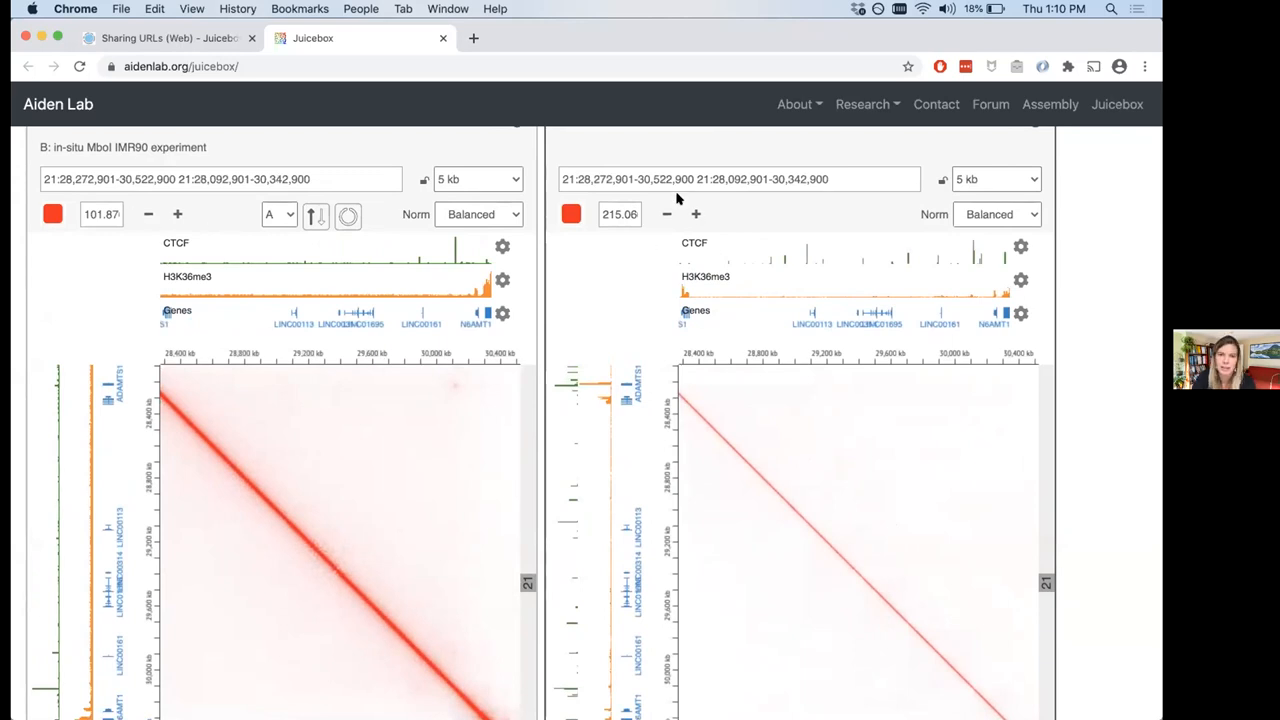
# - Set the colour scales to 13.441 on the IMR90 map and 25.467 on the left map
pyautogui.click(666, 214)
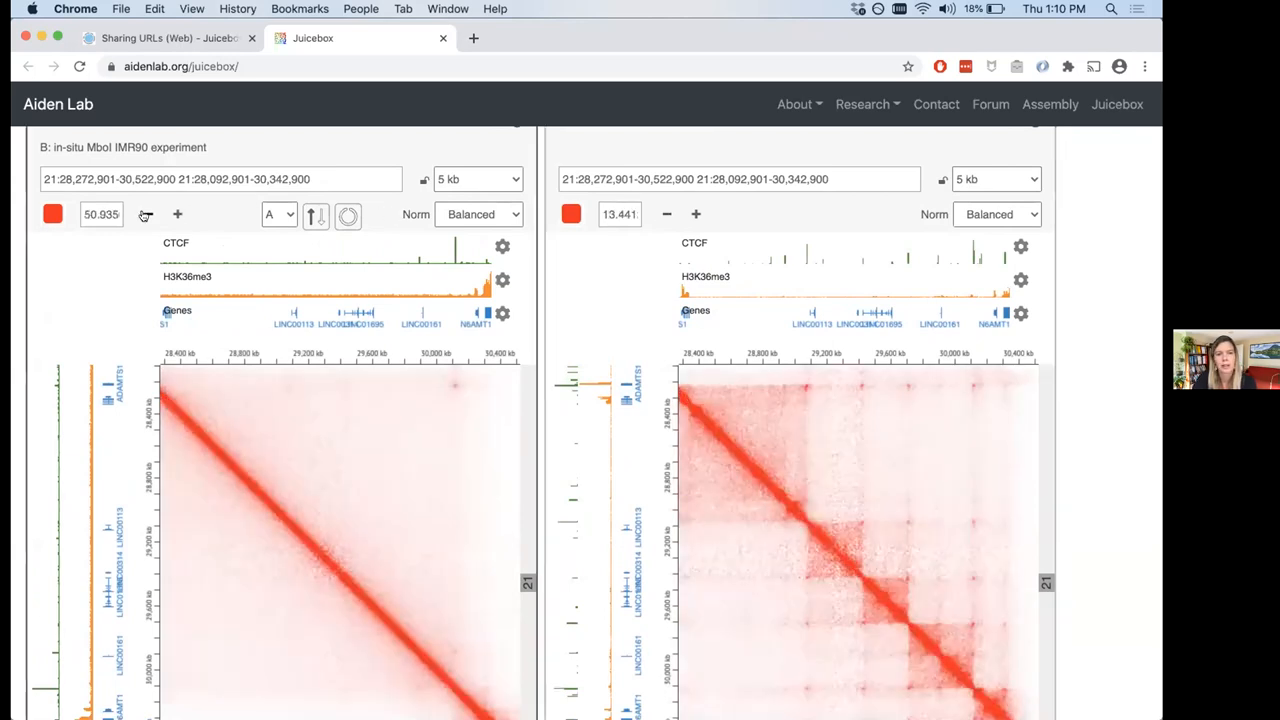
pyautogui.click(144, 214)
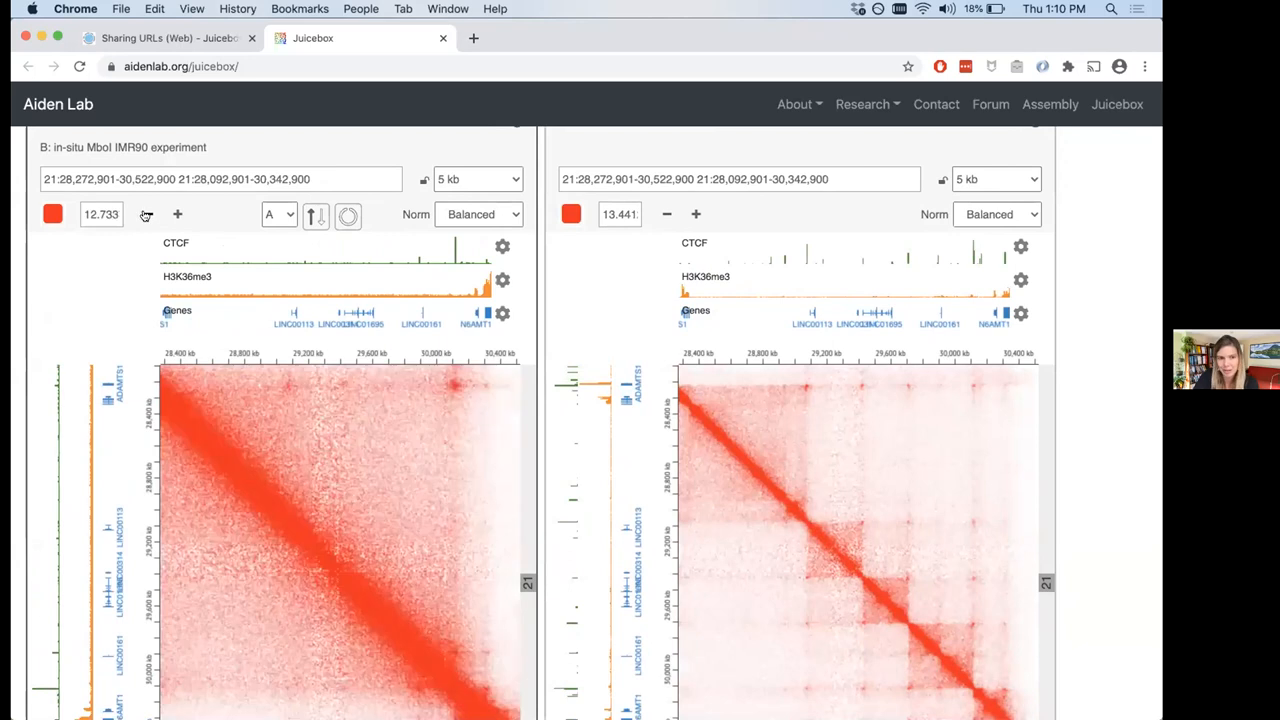
pyautogui.click(148, 214)
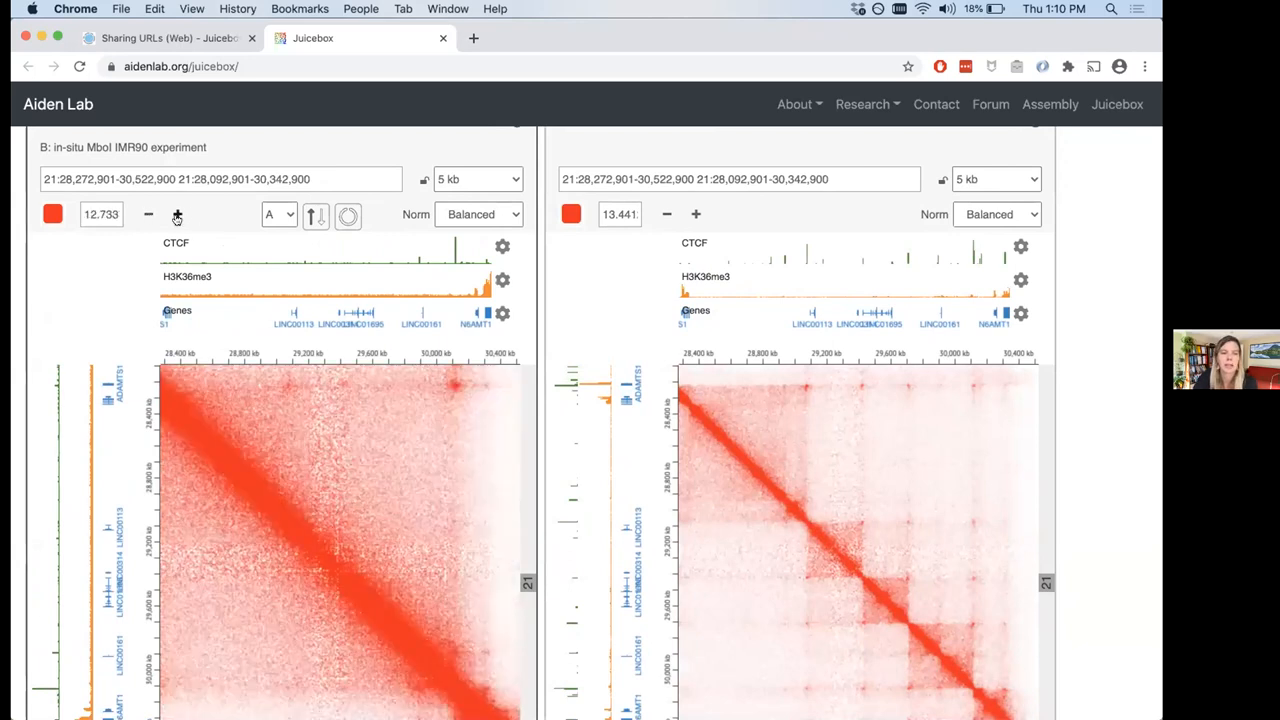
pyautogui.click(176, 214)
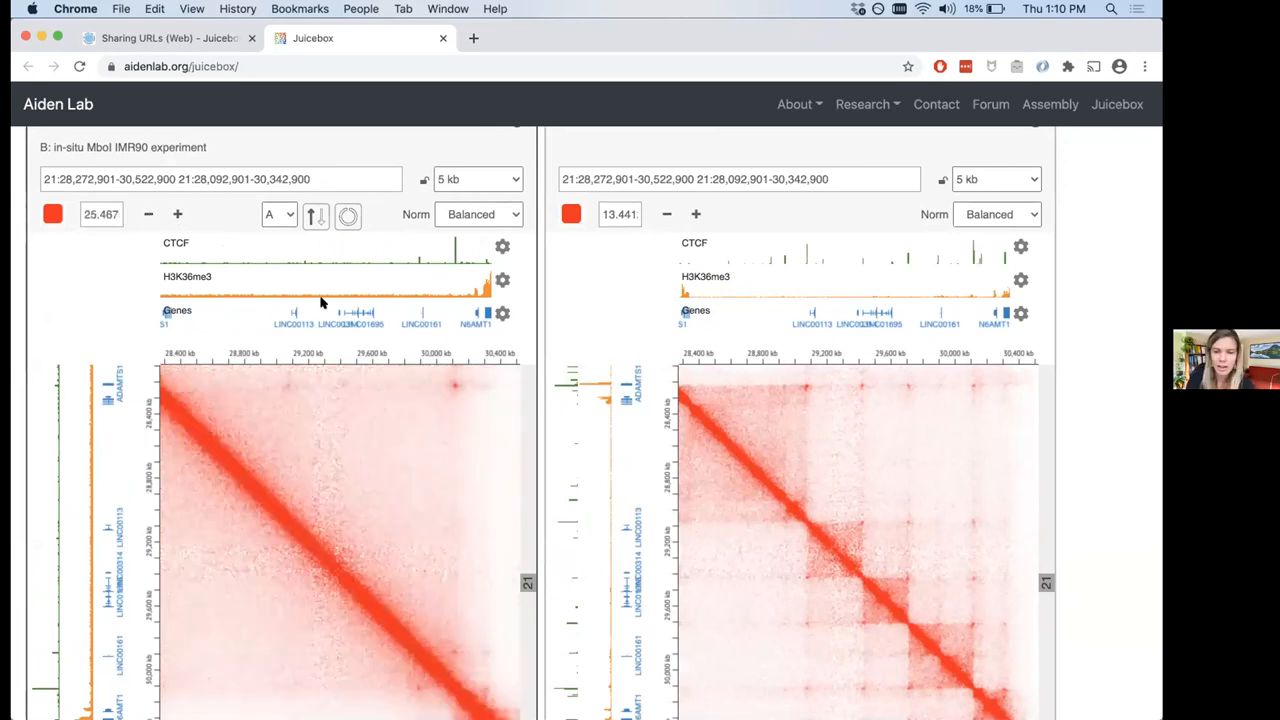
pyautogui.moveTo(374, 340)
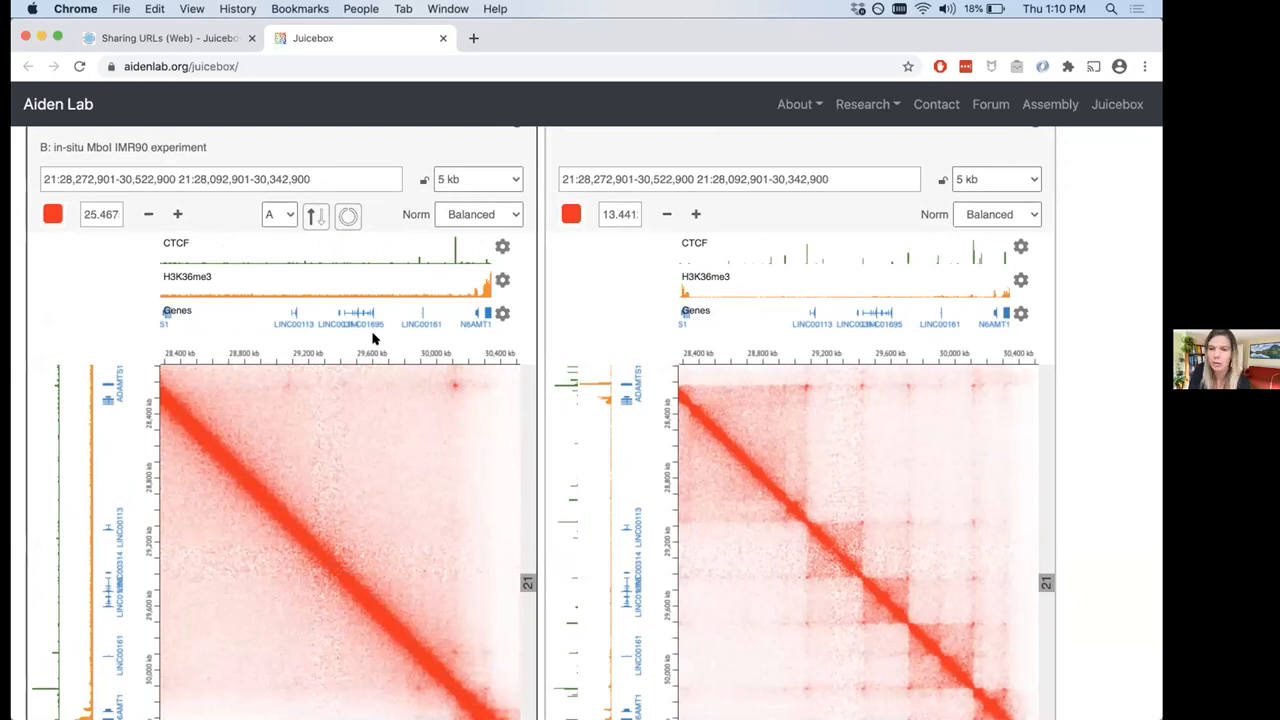
pyautogui.moveTo(820, 410)
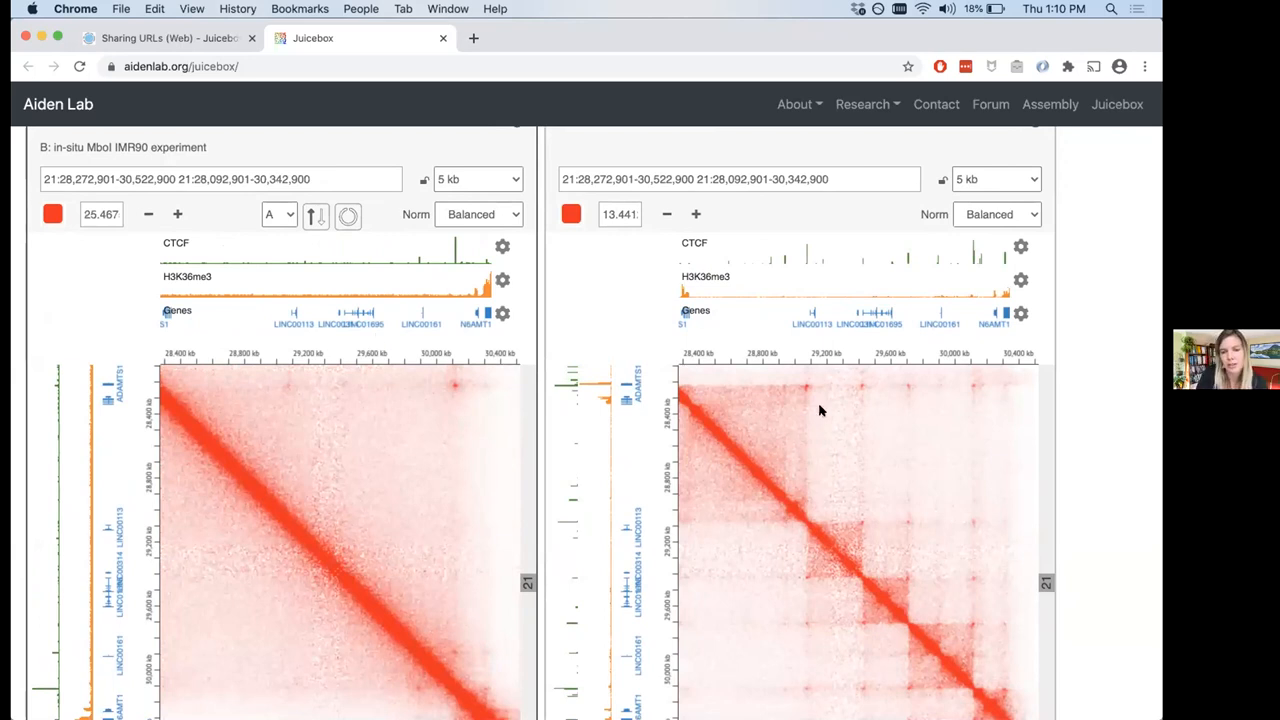
# - Return to the GitBook Sharing URLs documentation page and view its example share panels
pyautogui.scroll(3)
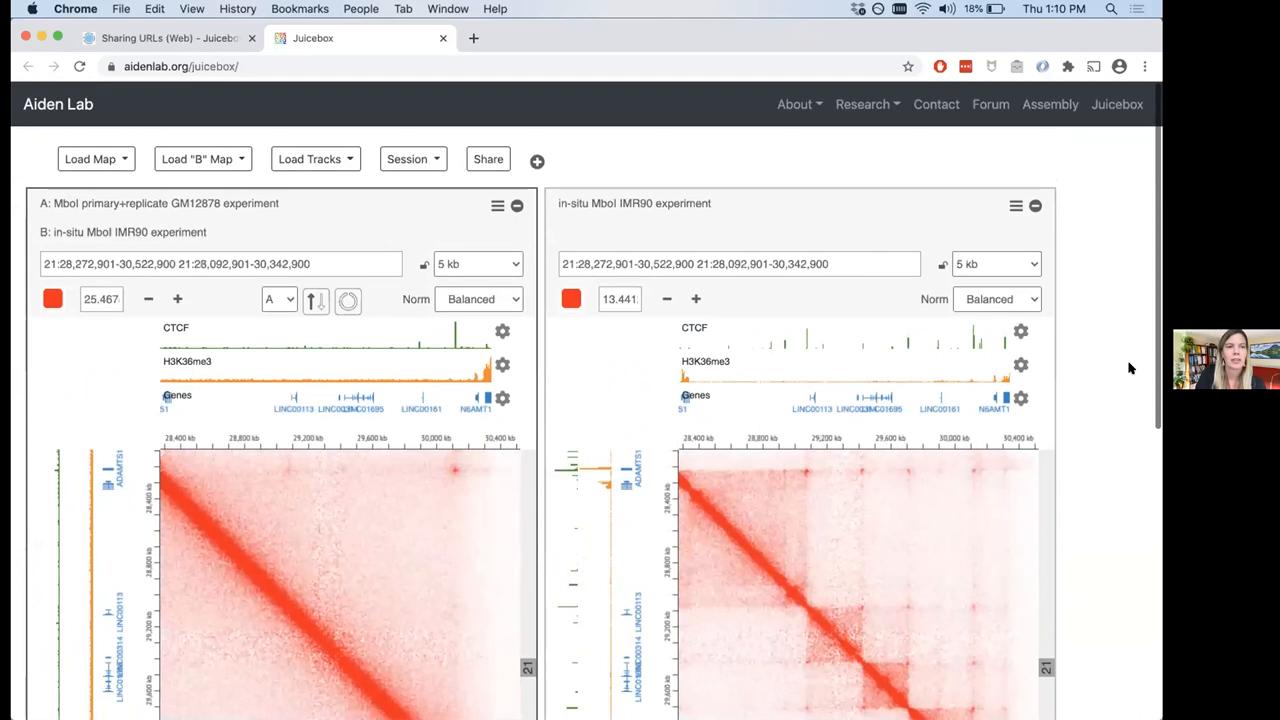
pyautogui.click(164, 38)
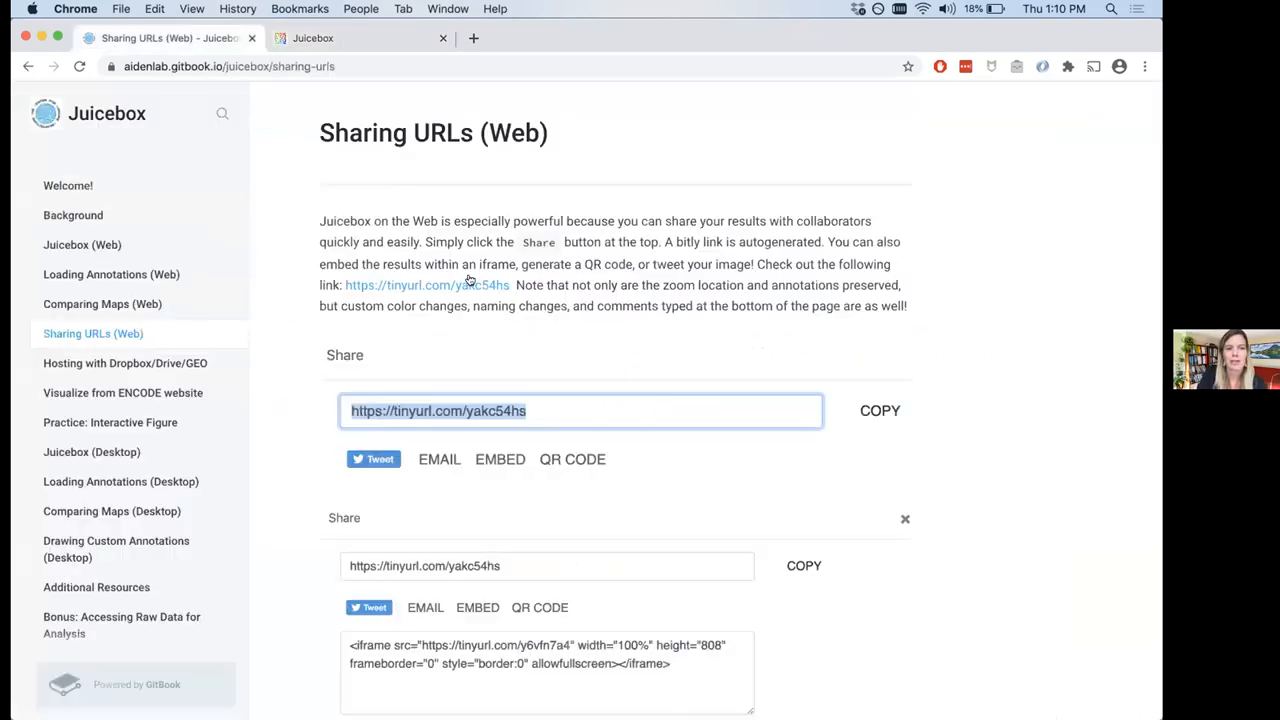
pyautogui.scroll(-3)
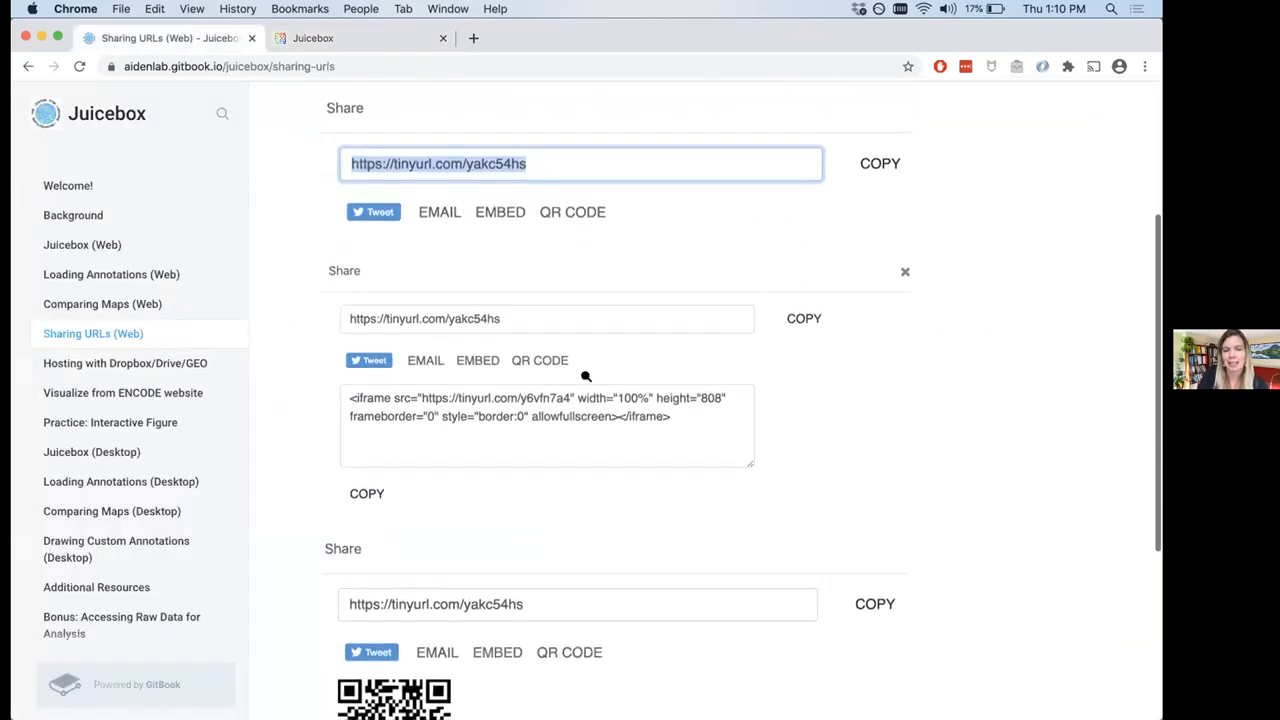